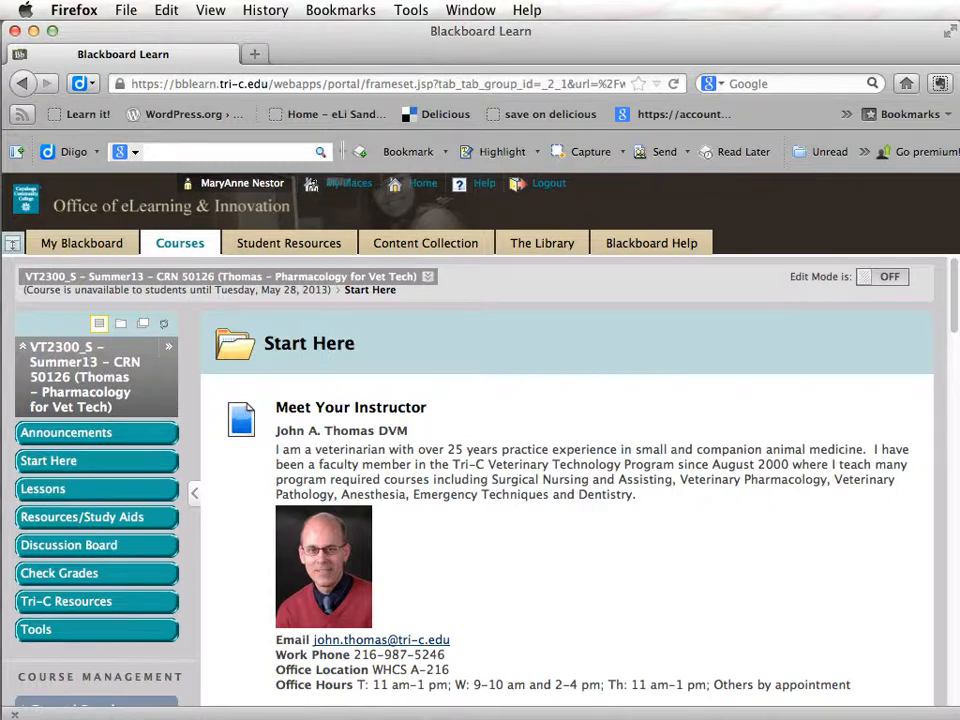
mouse_move(50, 489)
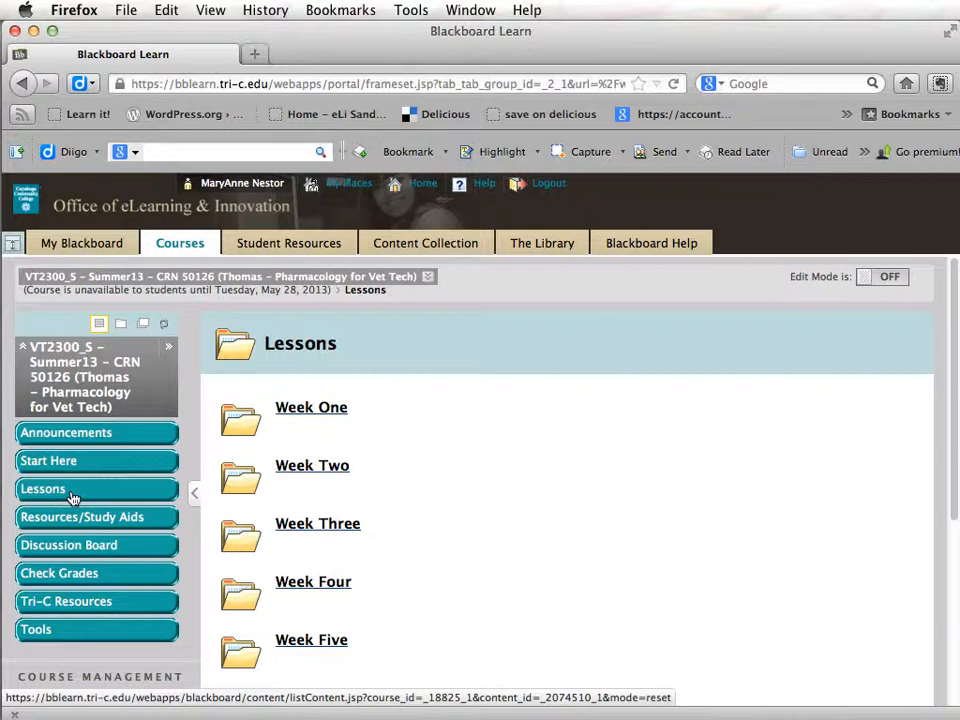
Step: Open the Week One folder and scroll down to the Case Studies and Drug Cards 1-8 downloads
click(311, 407)
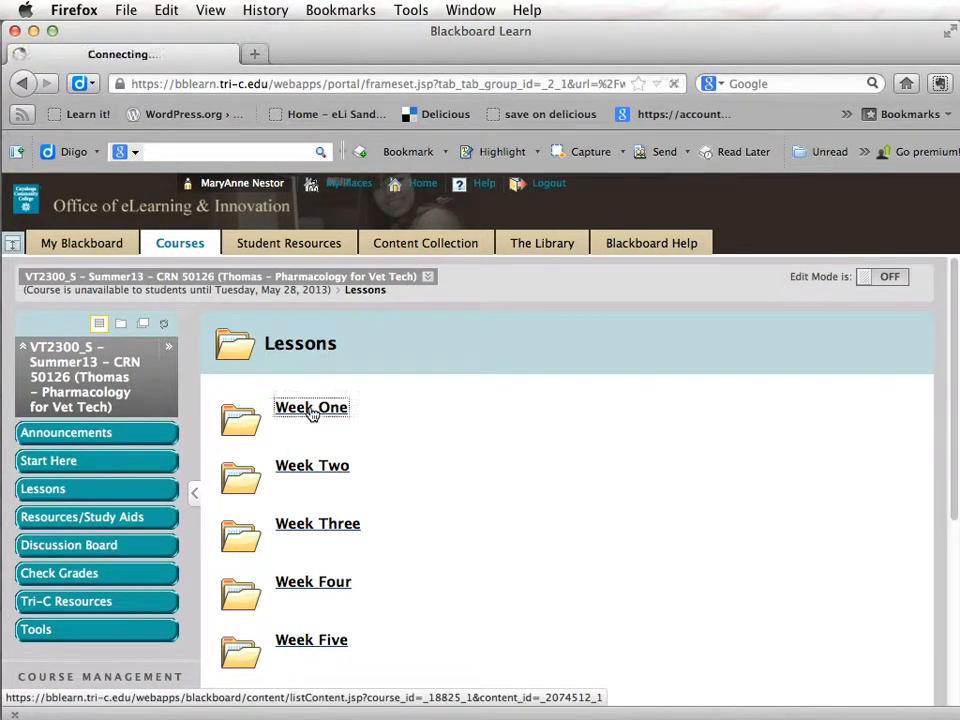
click(311, 407)
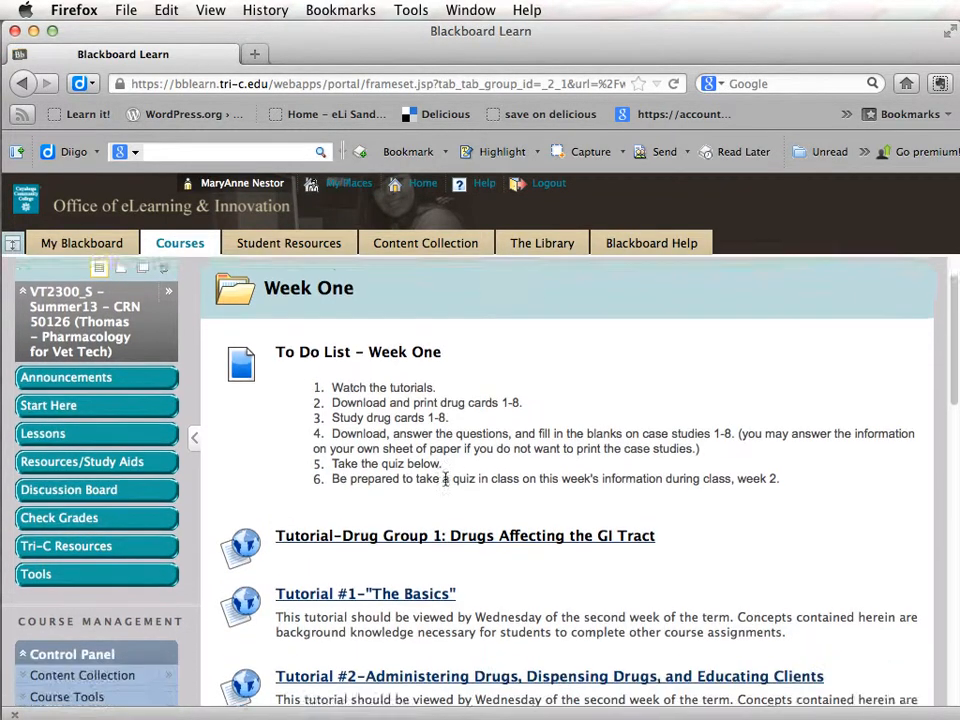
scroll(down, 3)
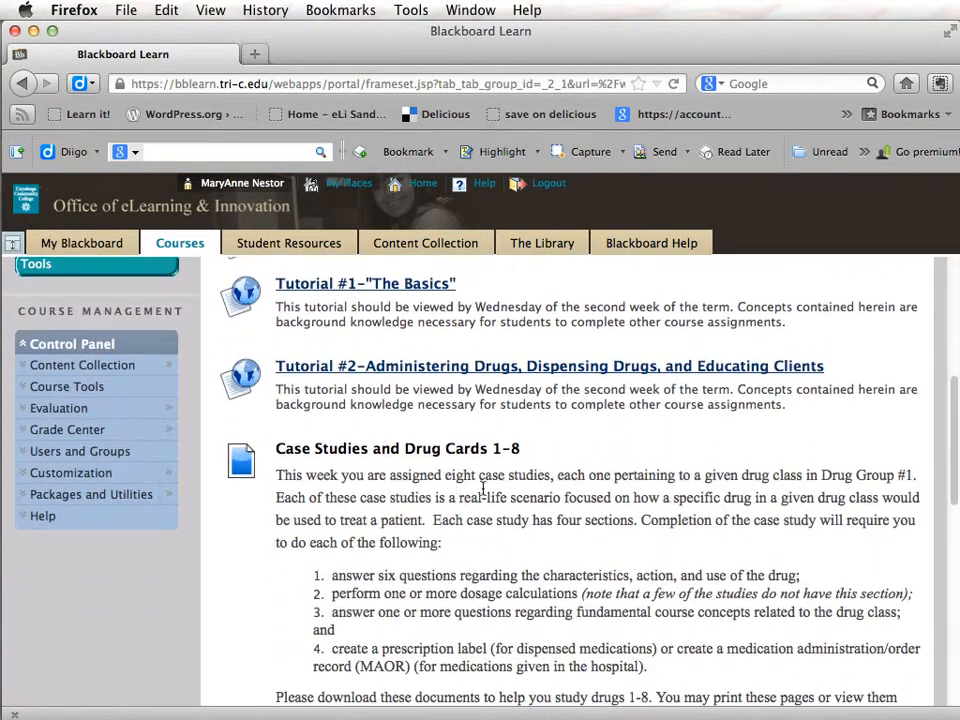
scroll(down, 3)
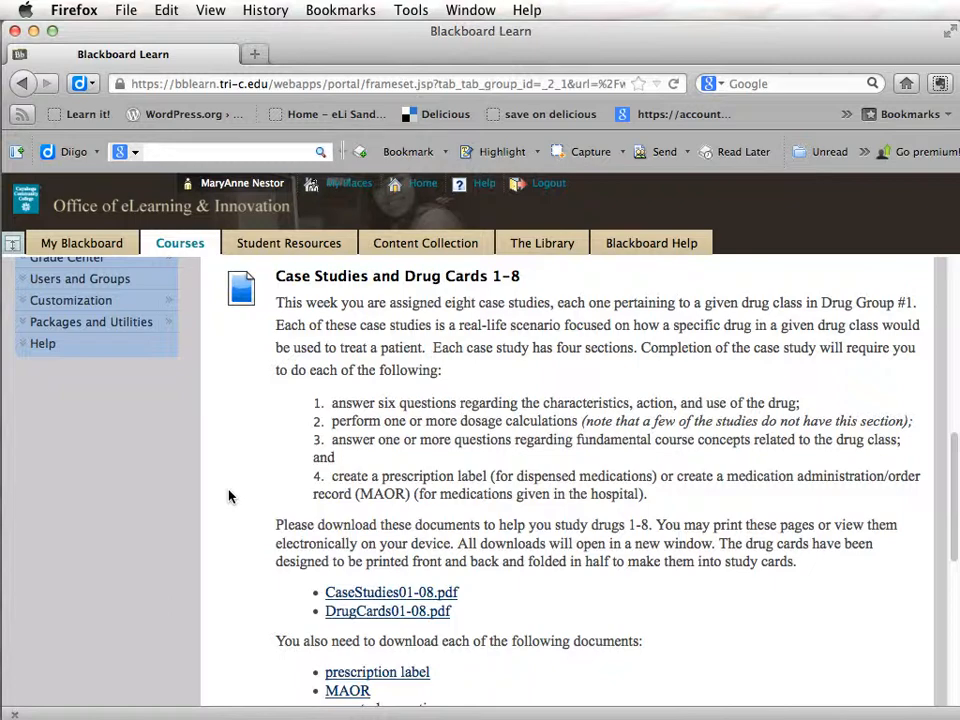
Step: Open DrugCards01-08.pdf in Acrobat at the Centrally-Acting Emetics card
click(388, 611)
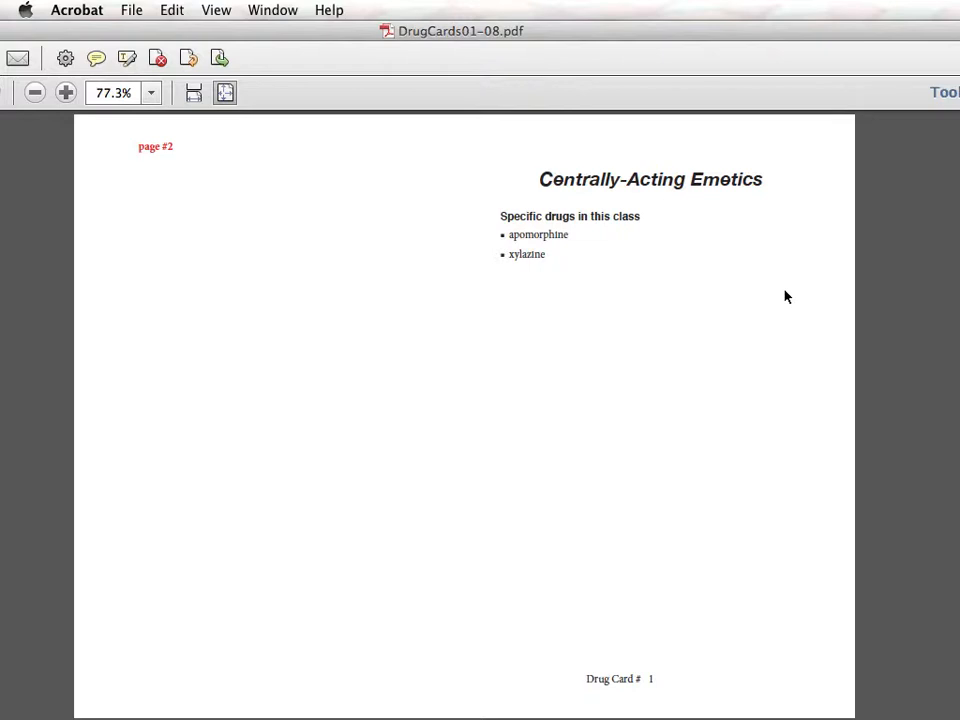
mouse_move(654, 690)
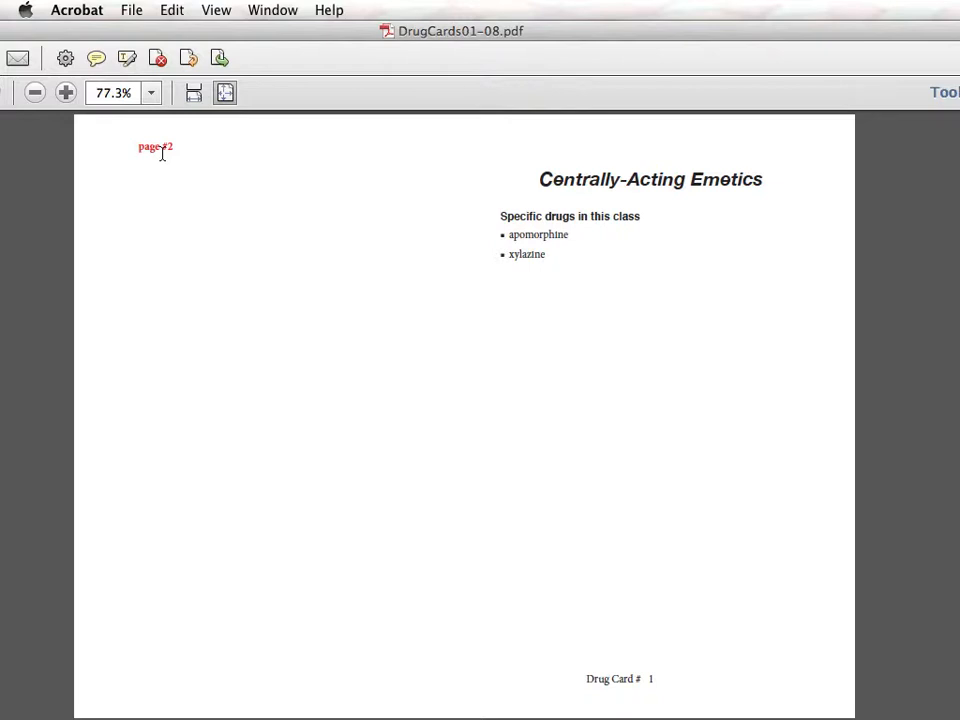
mouse_move(398, 351)
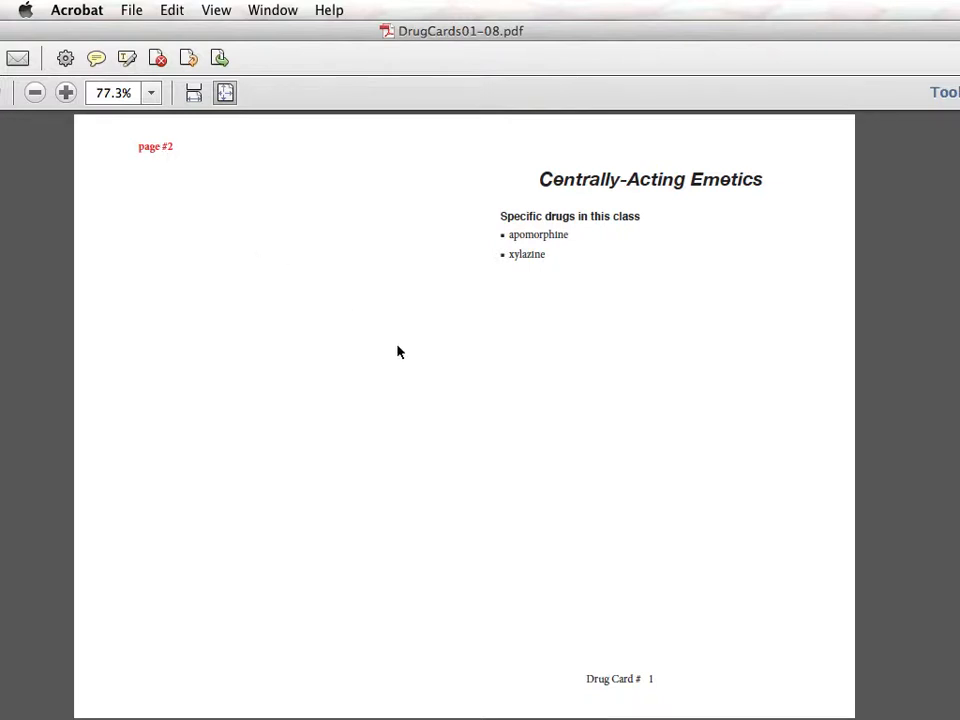
mouse_move(745, 515)
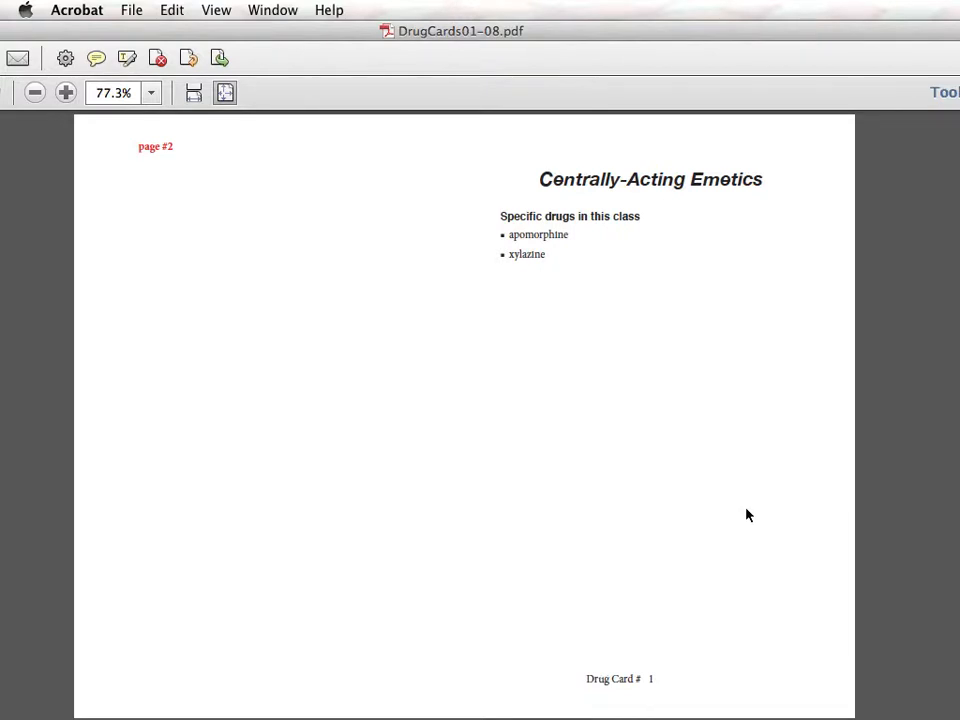
Step: Page through the drug cards PDF to page 7, Phenothiazine Tranquilizers
scroll(down, 3)
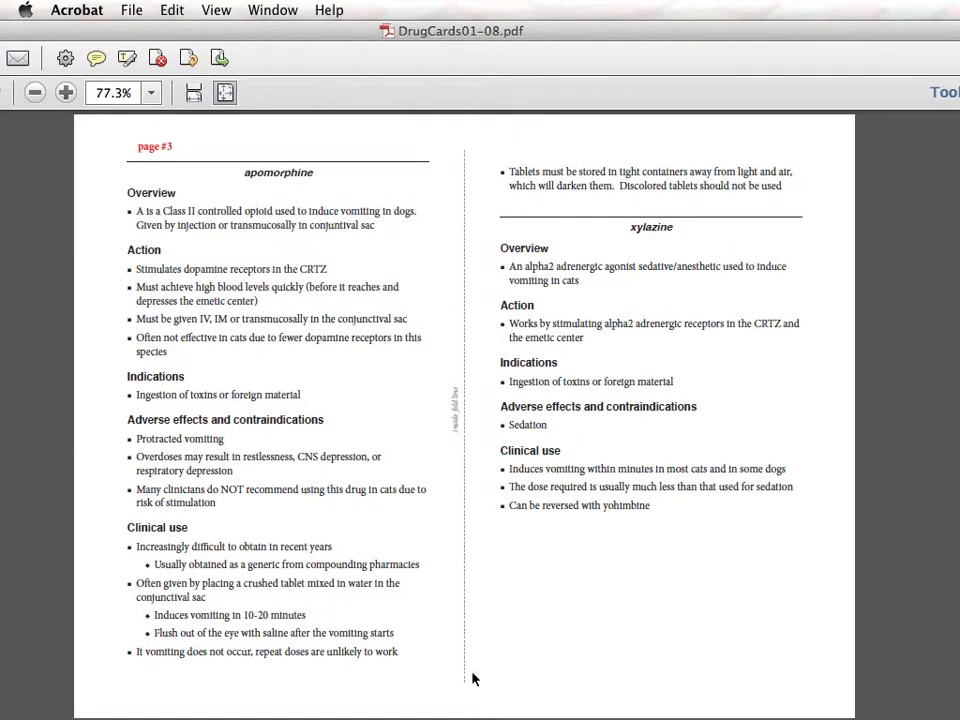
mouse_move(460, 143)
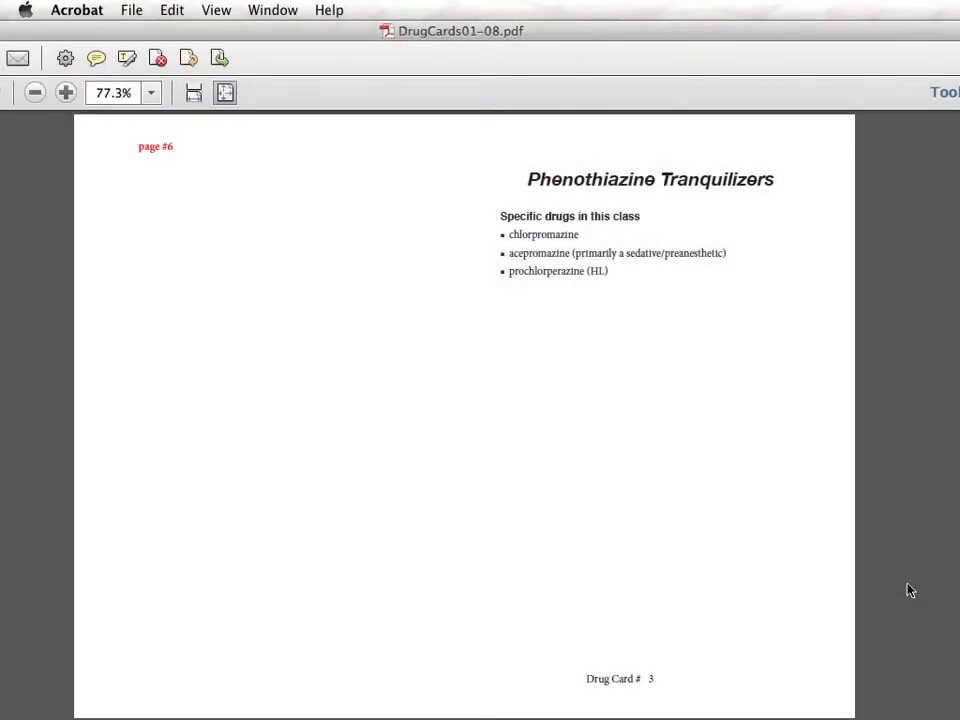
mouse_move(408, 505)
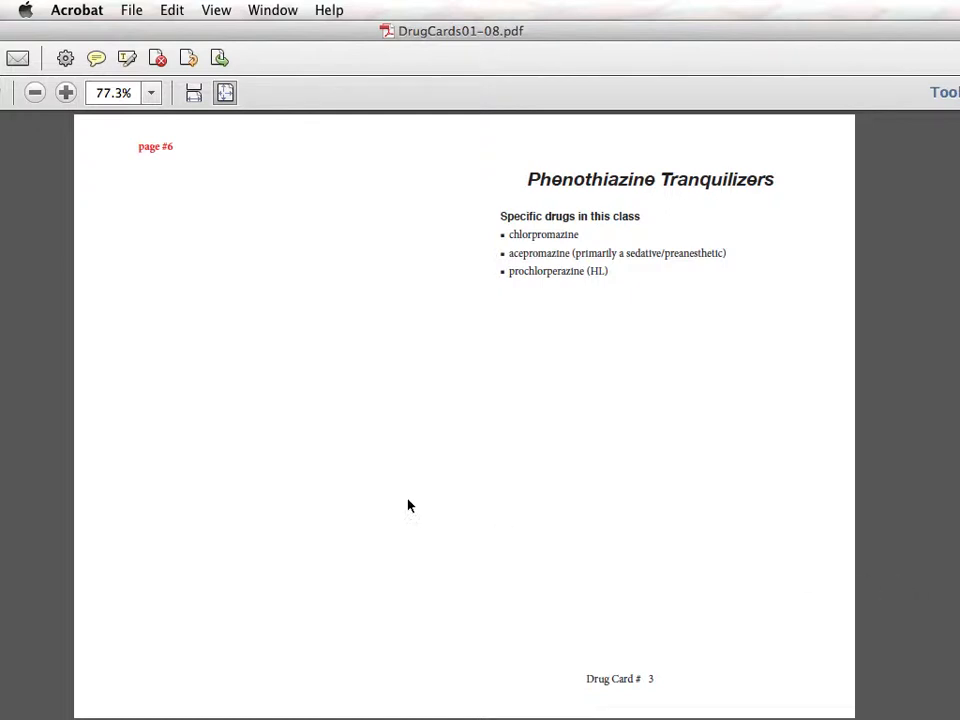
mouse_move(338, 407)
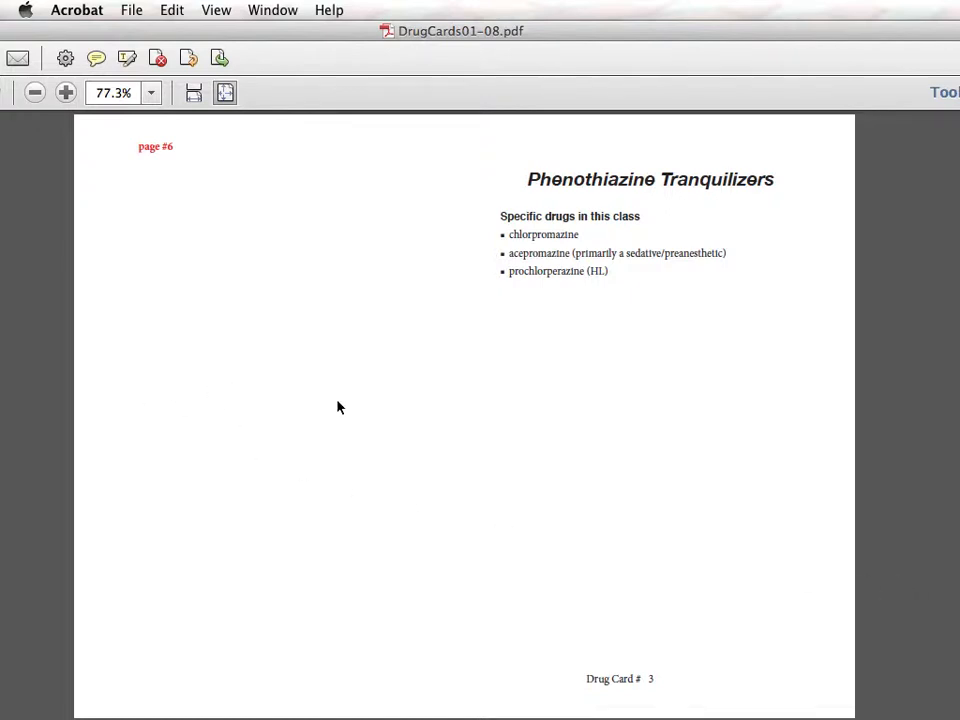
mouse_move(305, 458)
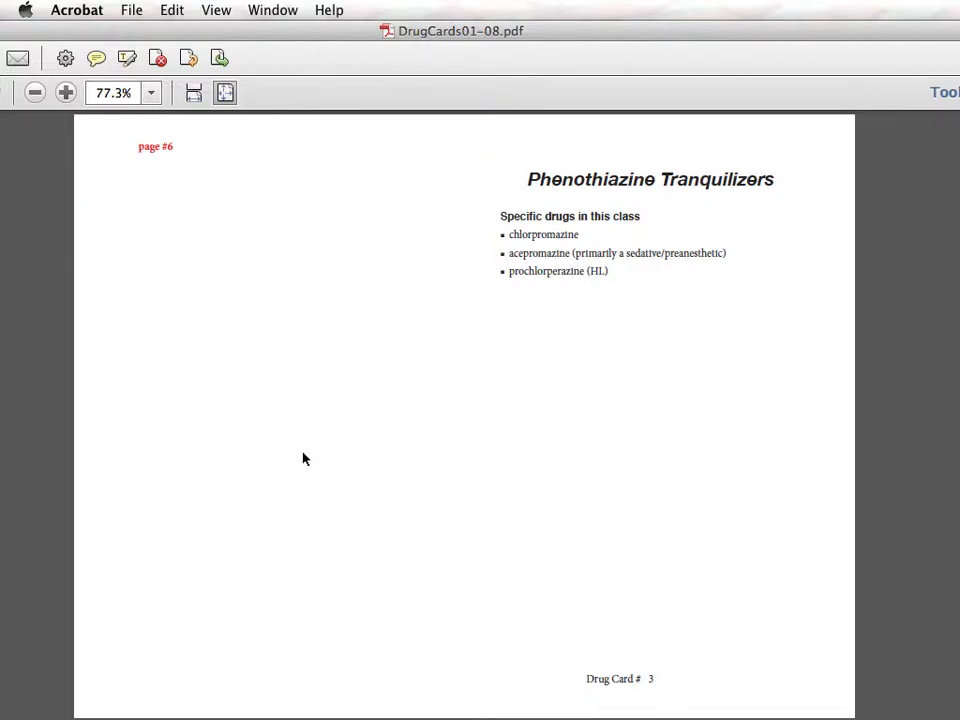
scroll(down, 3)
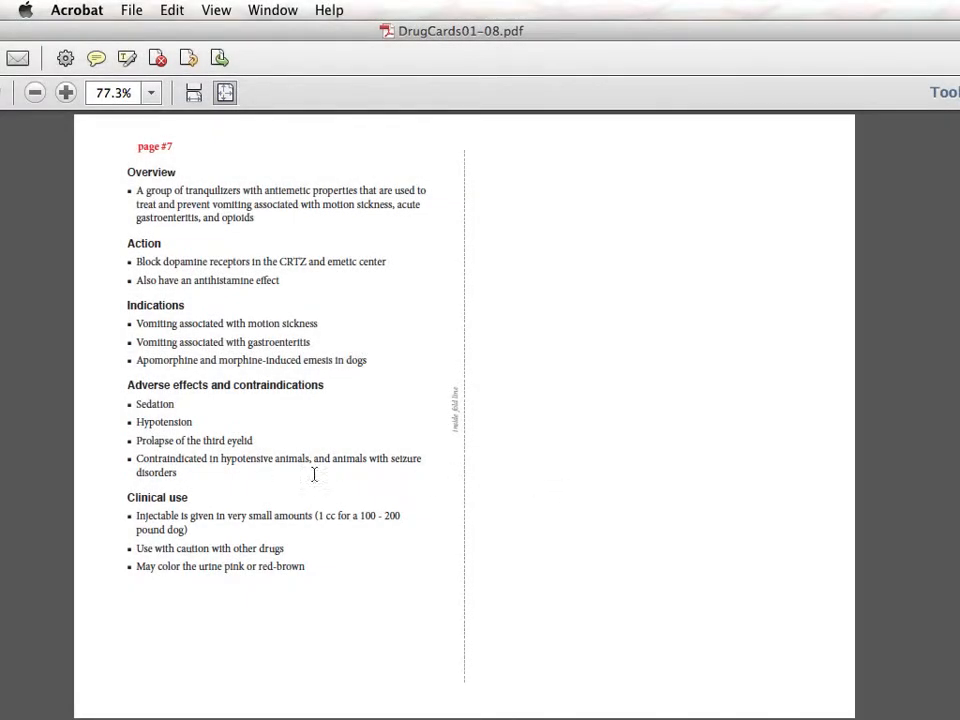
mouse_move(477, 637)
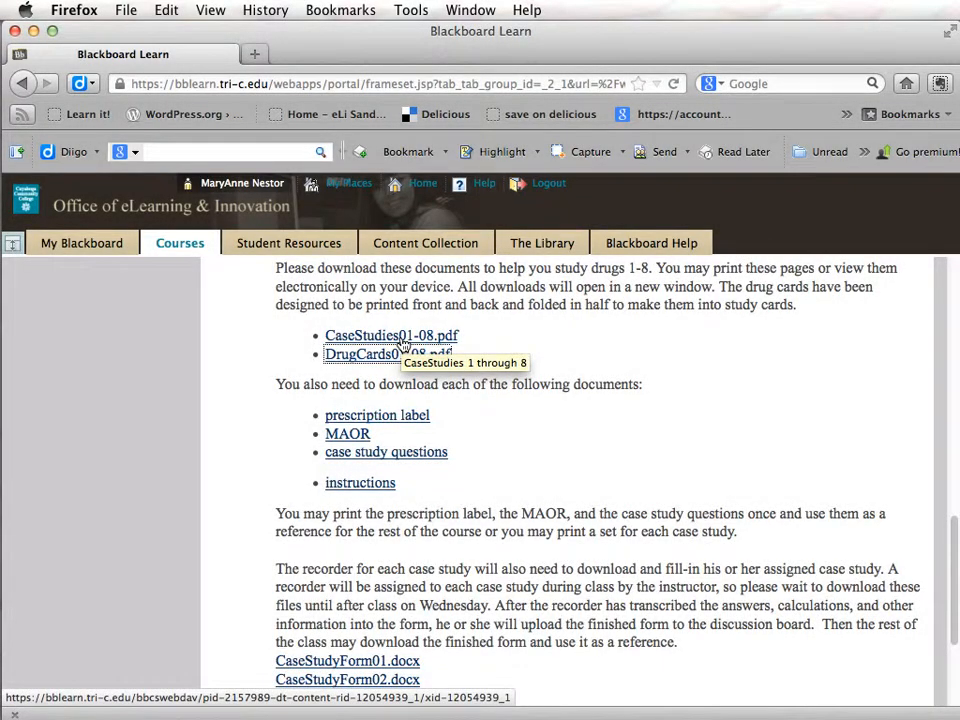
Step: Open CaseStudies01-08.pdf in Acrobat at the centrally-acting emetics case study
click(391, 335)
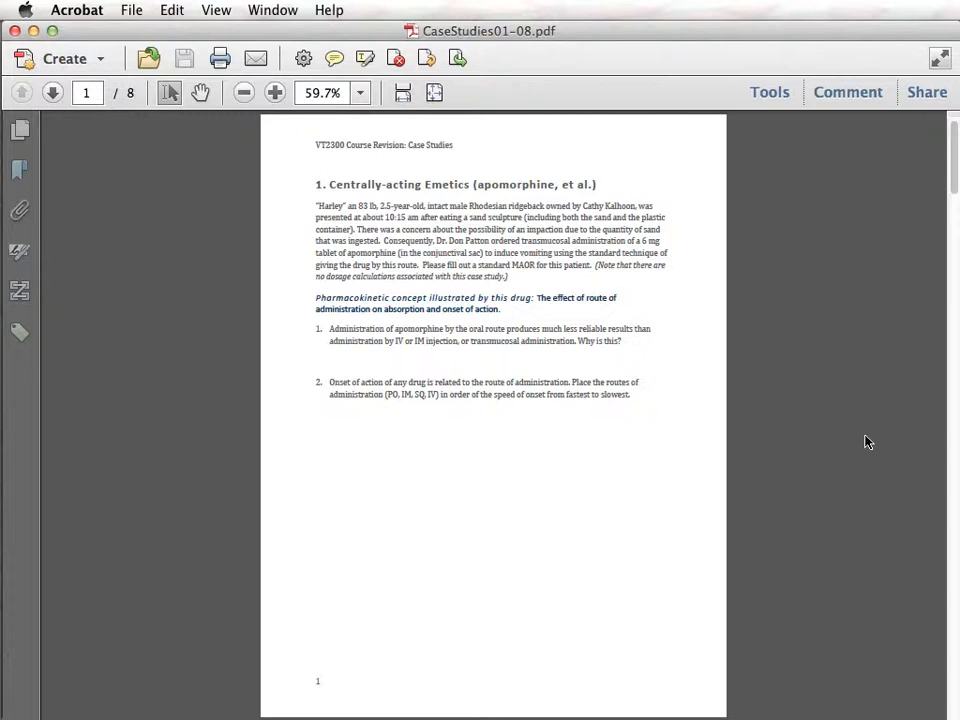
mouse_move(862, 437)
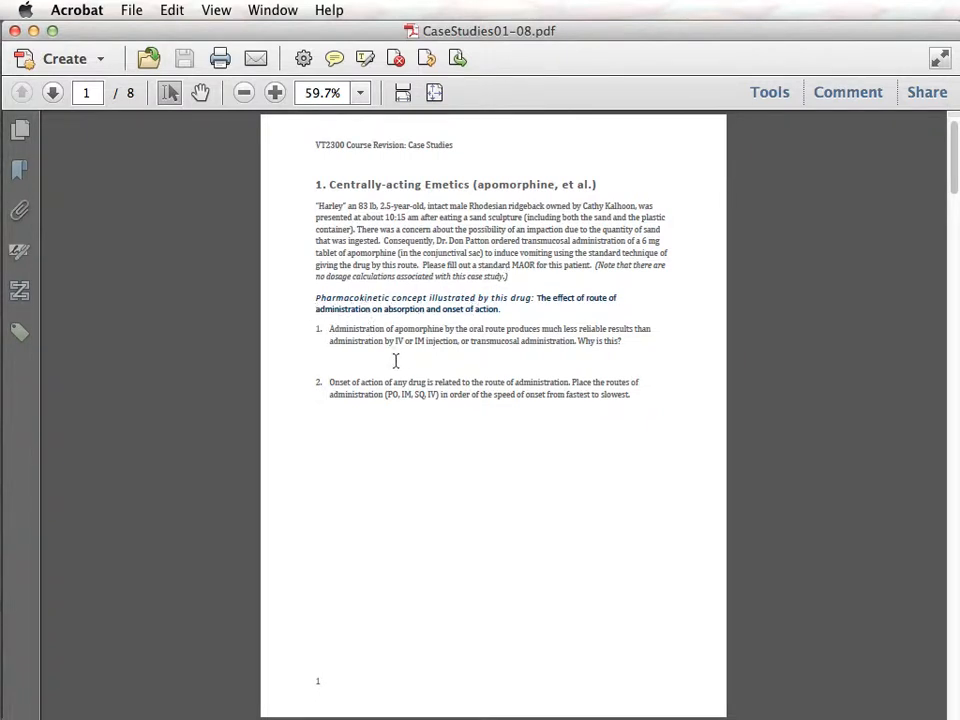
Step: Move to page 2 of 8, the hydrogen peroxide locally-acting emetics case study
scroll(down, 3)
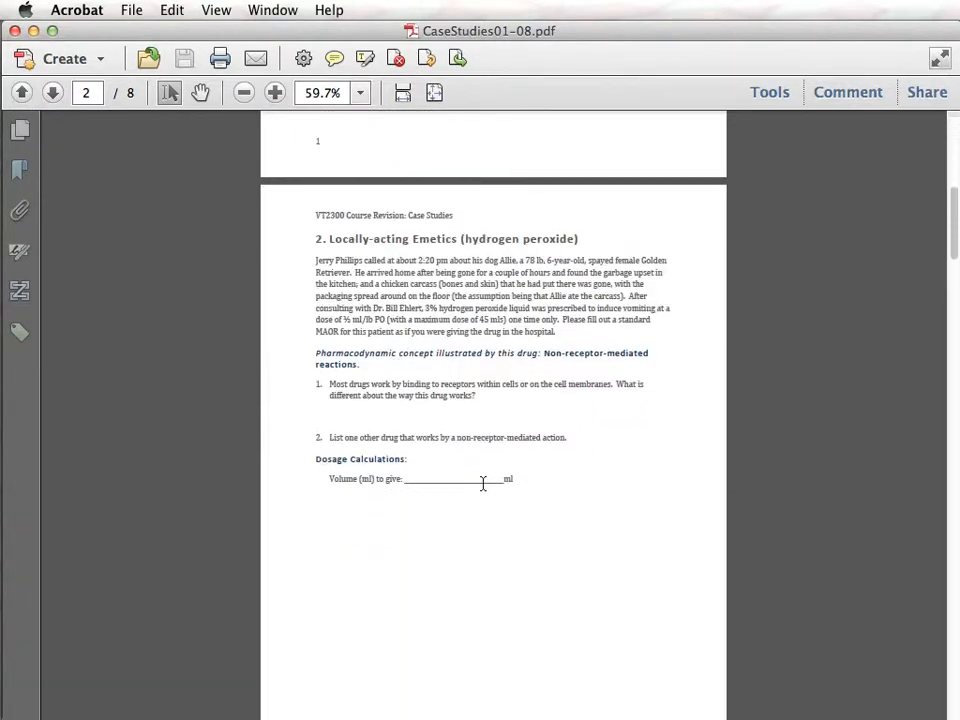
mouse_move(540, 270)
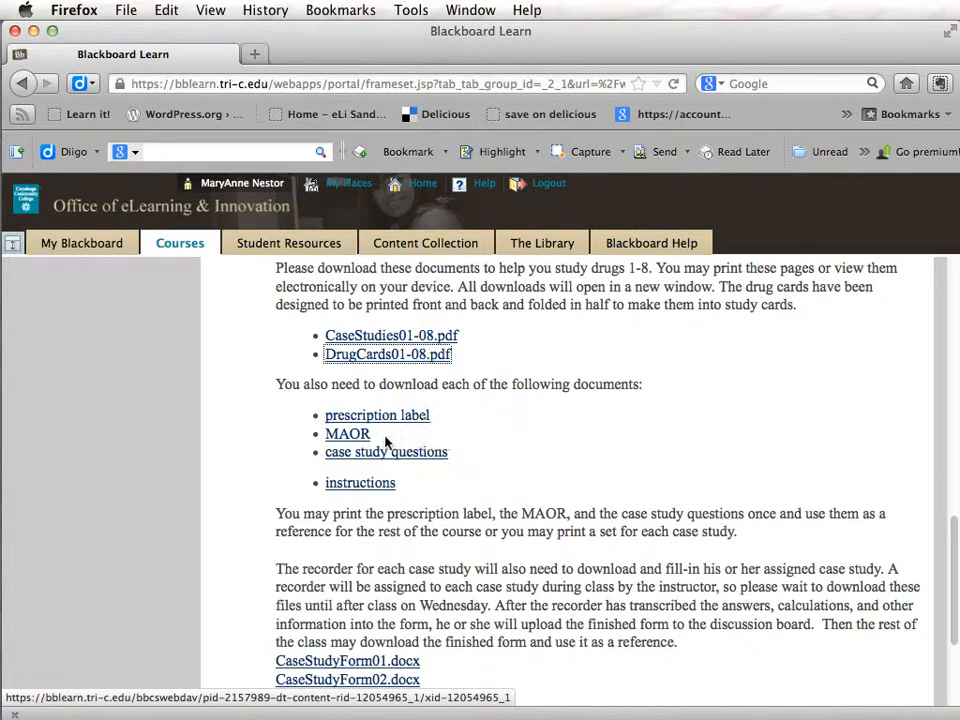
mouse_move(360, 442)
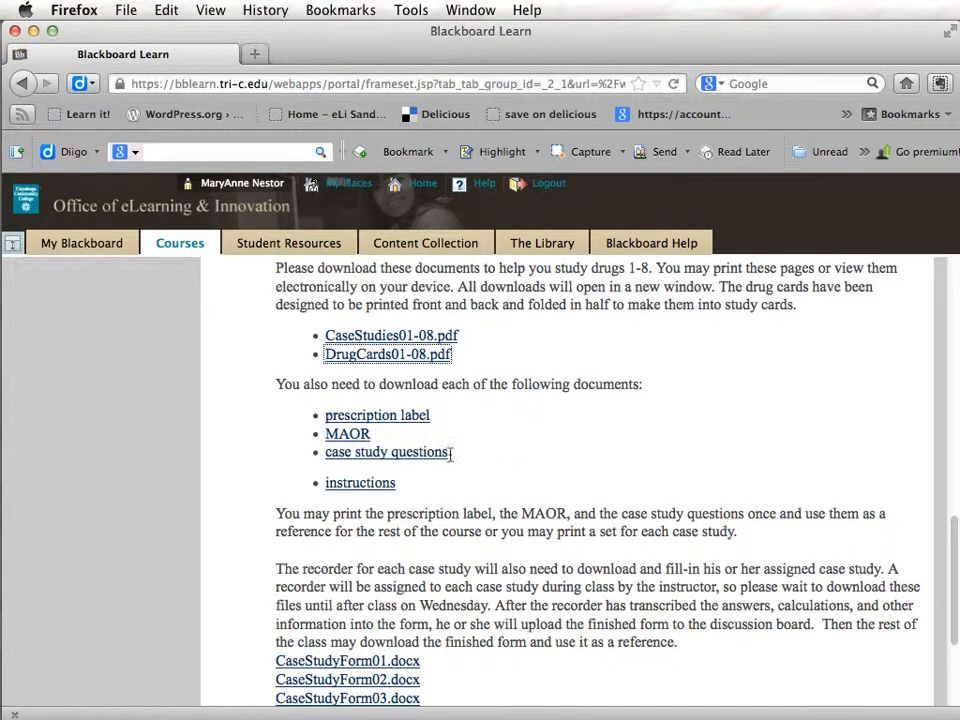
mouse_move(451, 467)
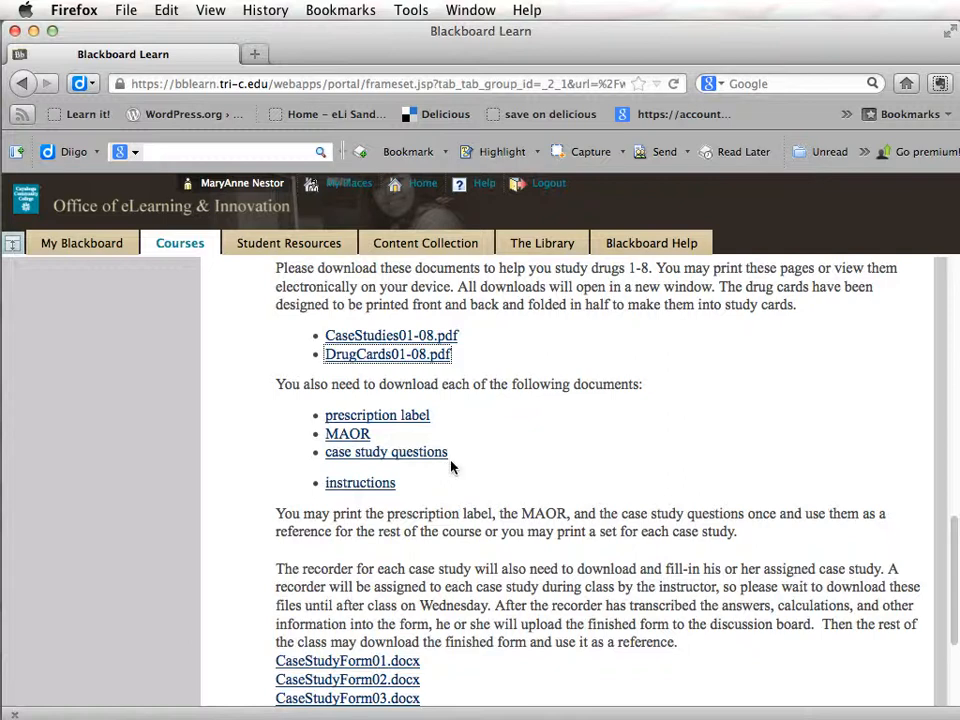
scroll(down, 3)
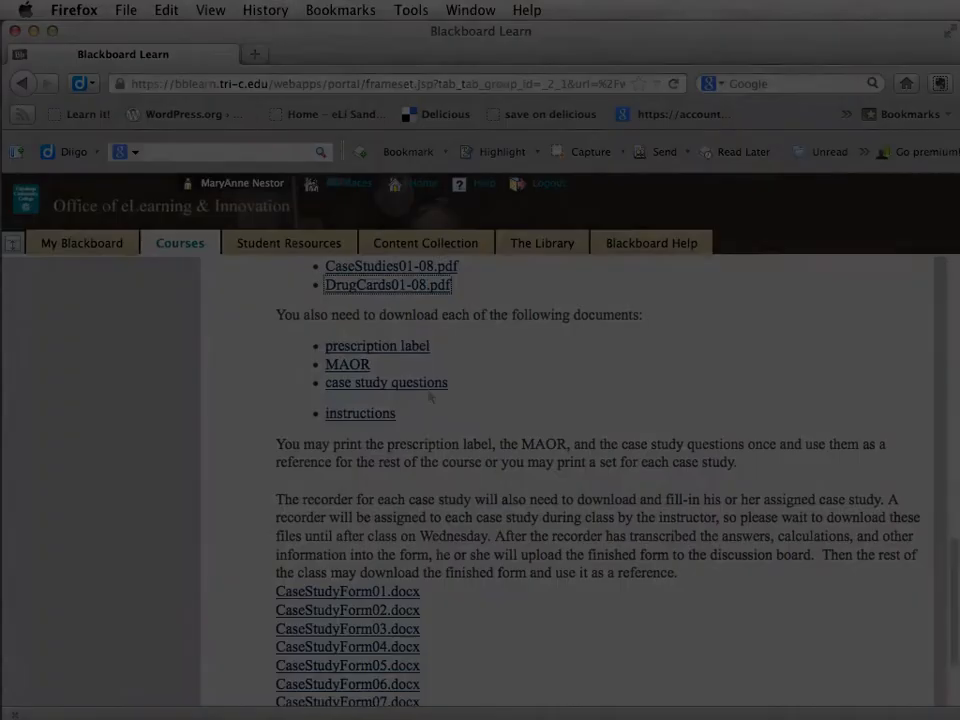
Step: Scroll to the case study forms list and download CaseStudyForm03.docx into Word
scroll(down, 3)
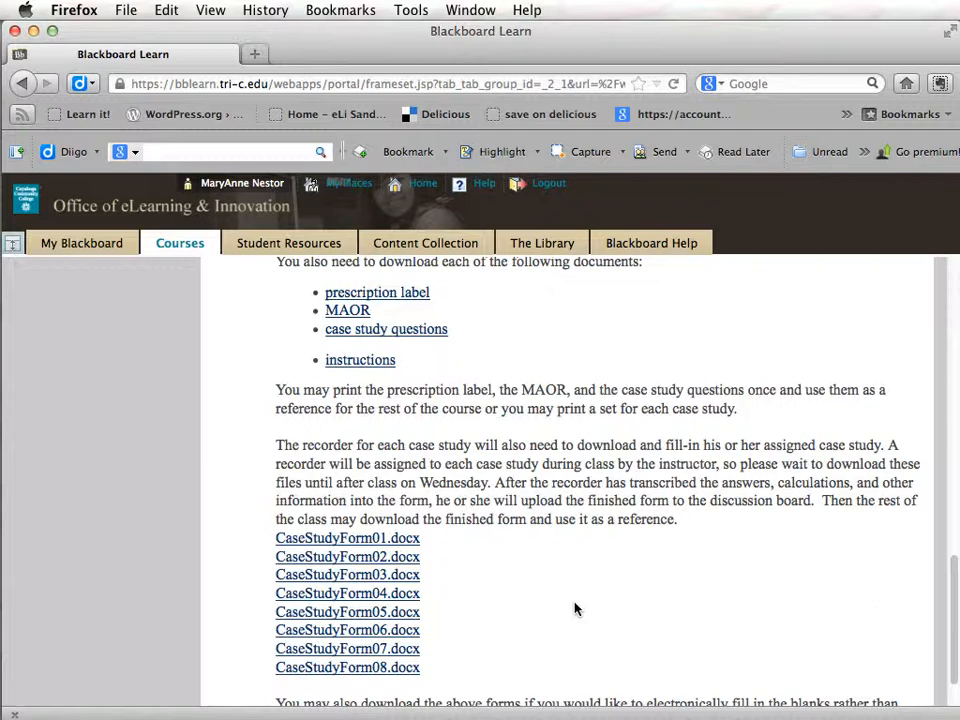
mouse_move(424, 570)
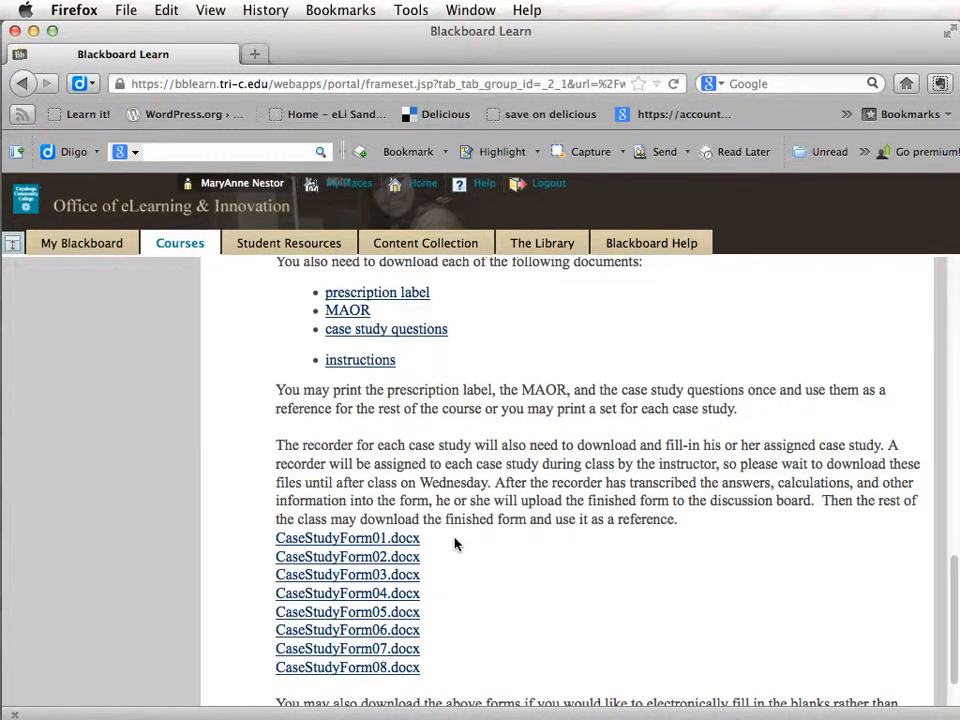
mouse_move(390, 574)
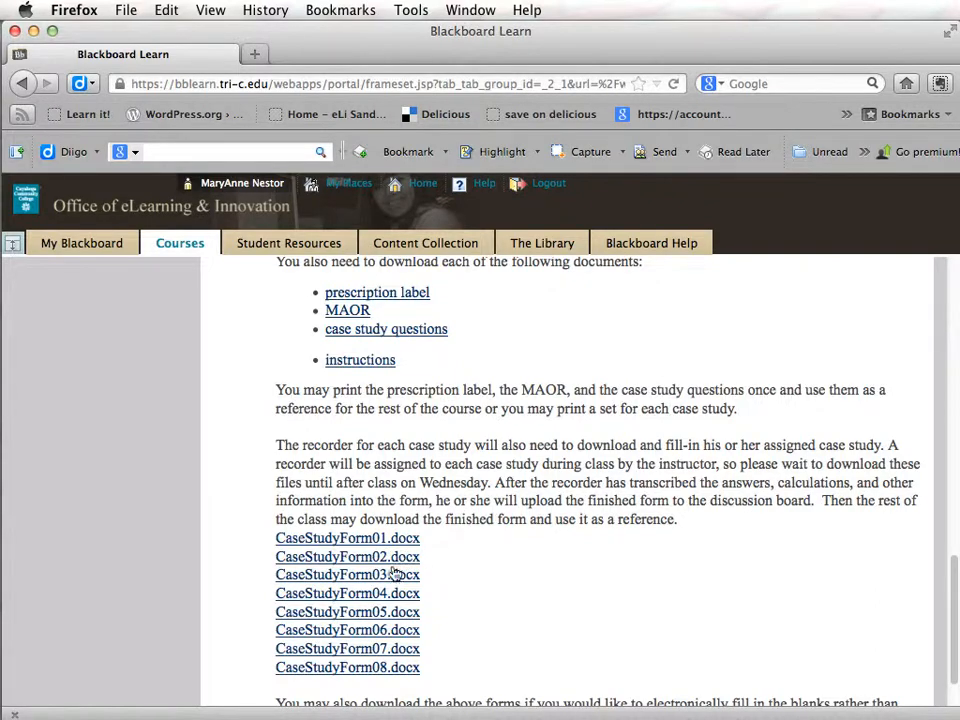
mouse_move(347, 574)
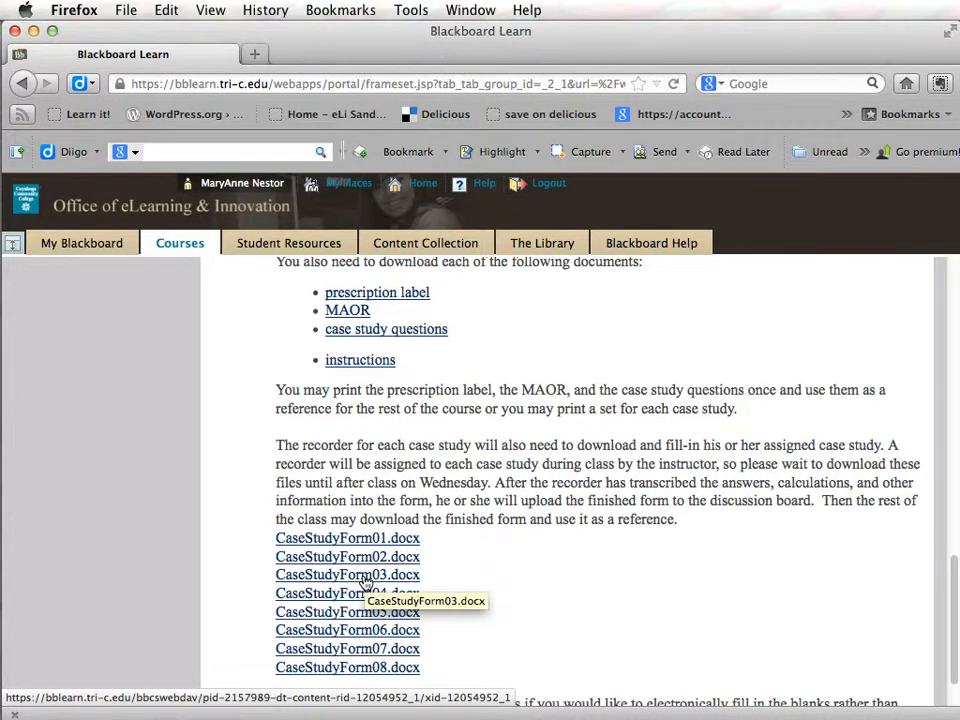
click(347, 574)
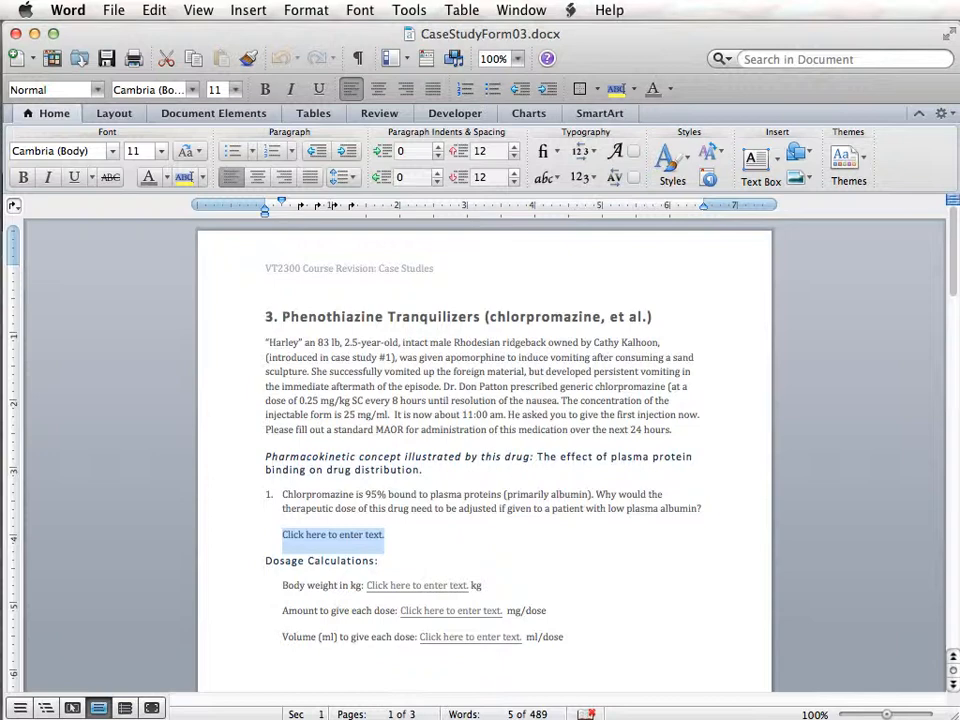
scroll(up, 3)
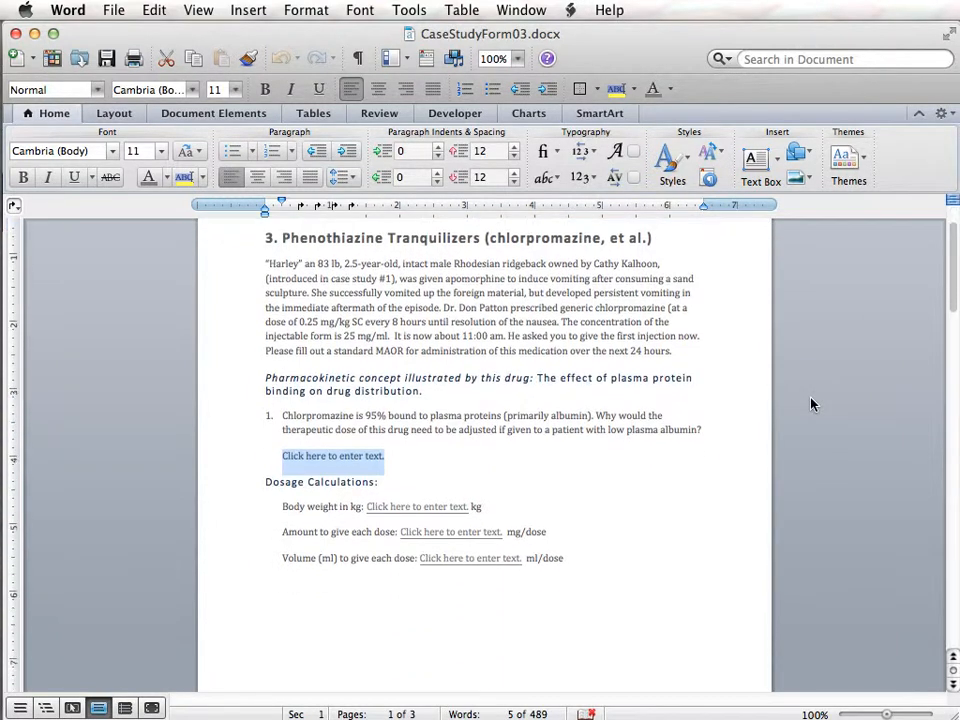
scroll(down, 3)
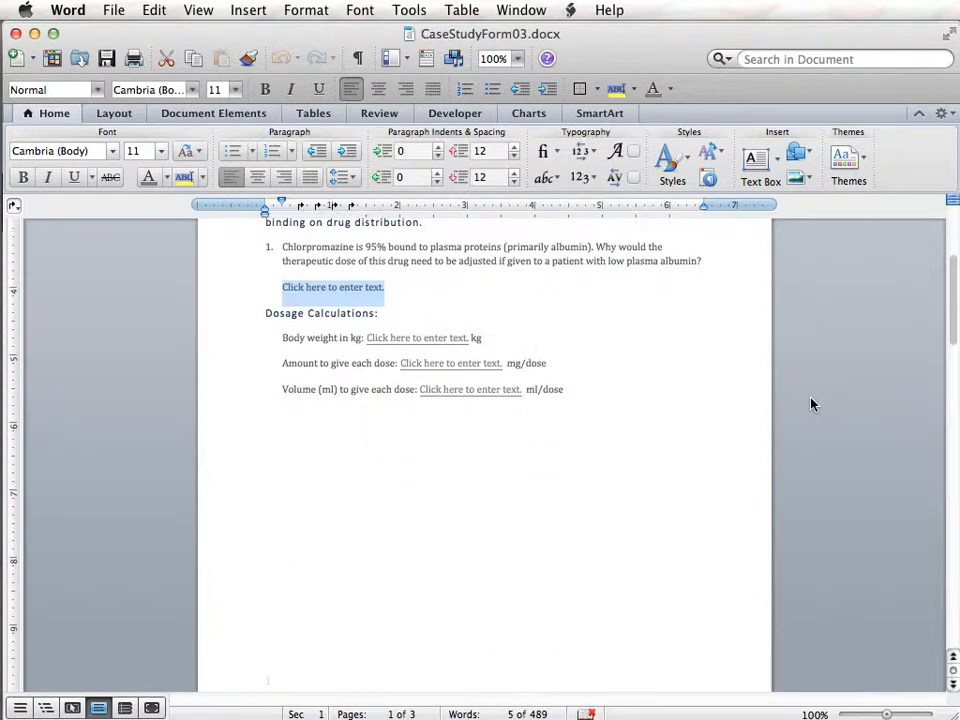
scroll(down, 3)
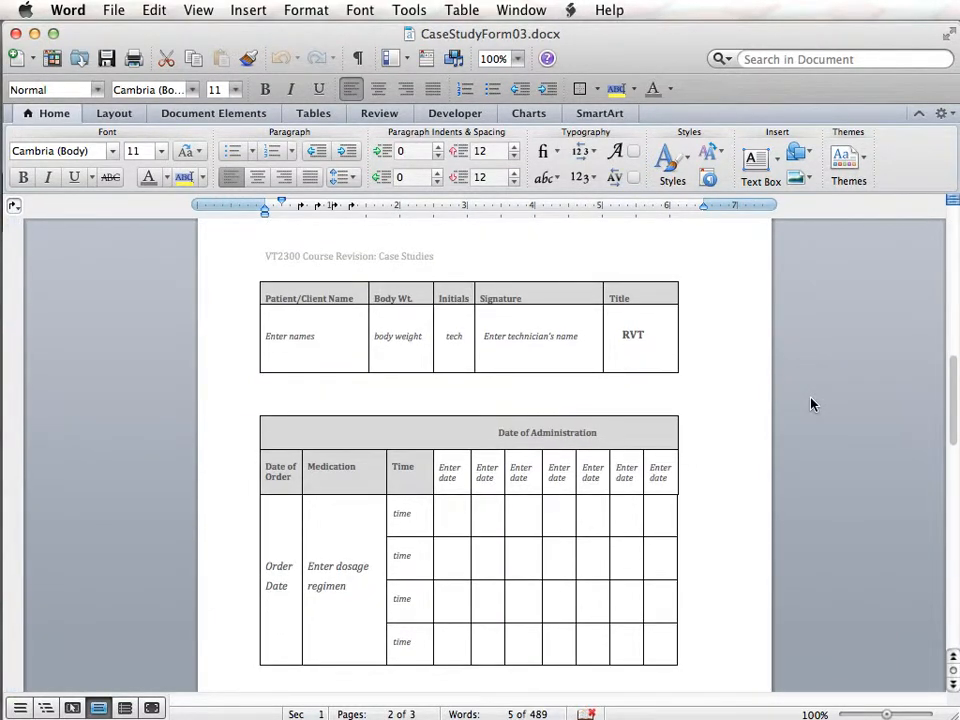
scroll(down, 3)
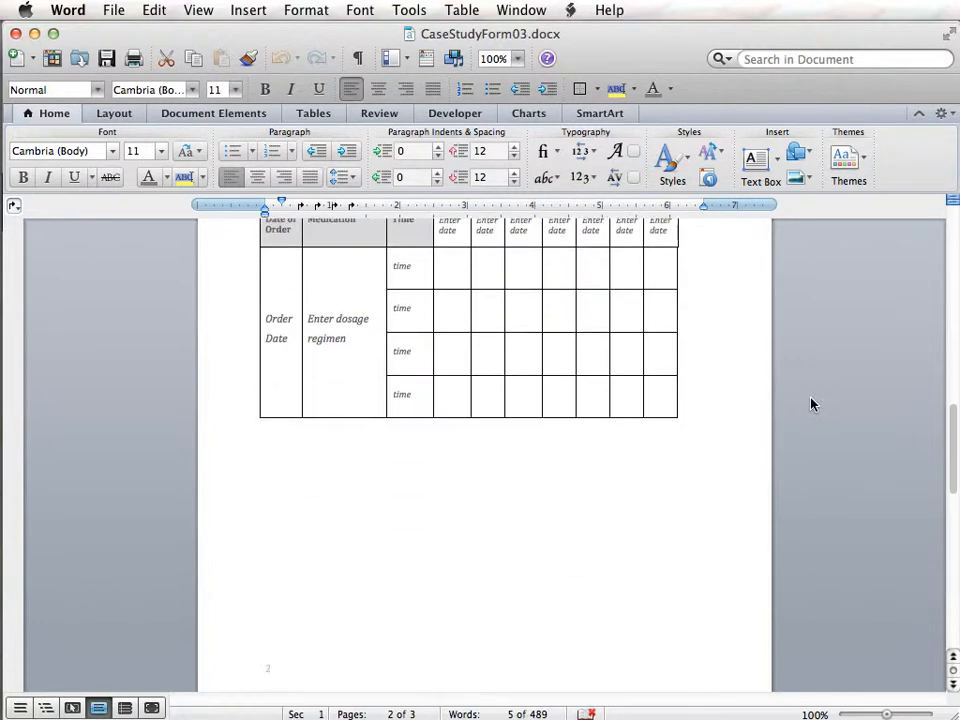
scroll(down, 3)
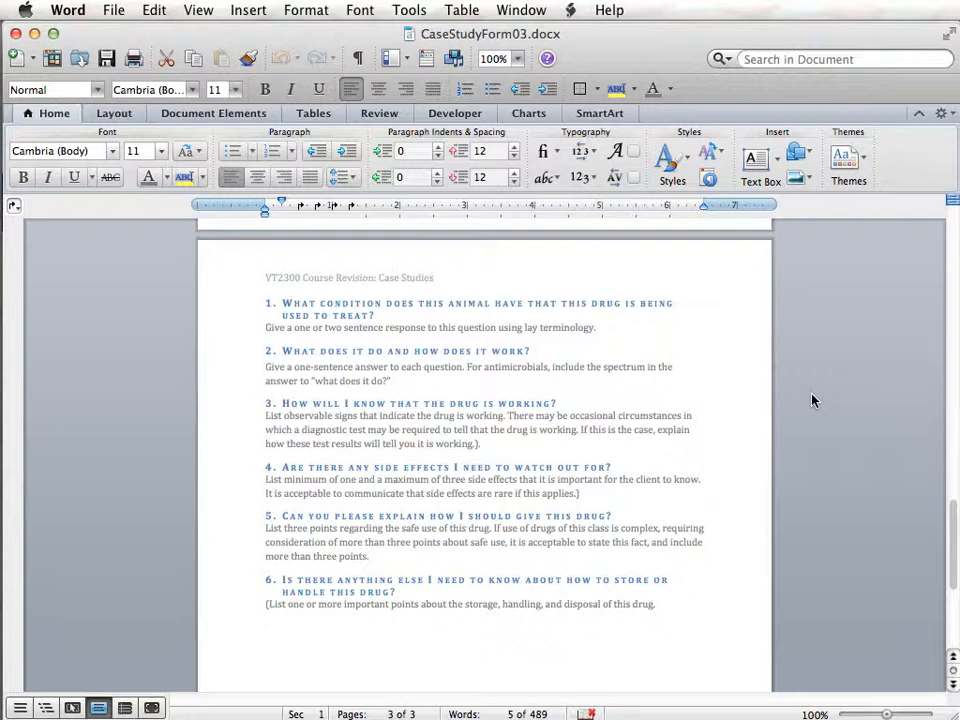
scroll(up, 3)
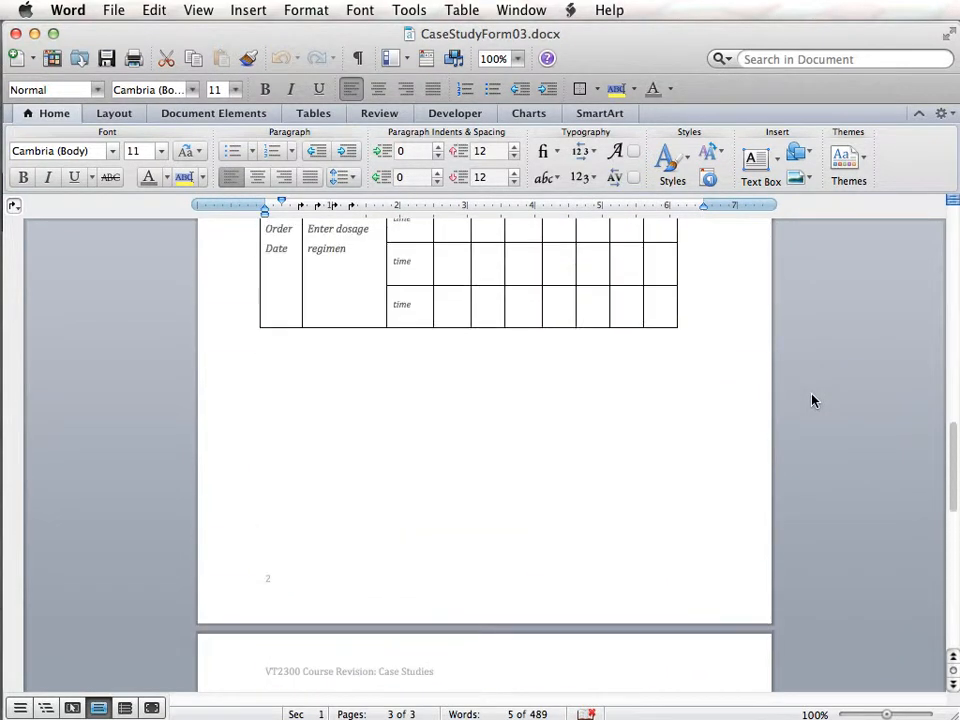
scroll(up, 3)
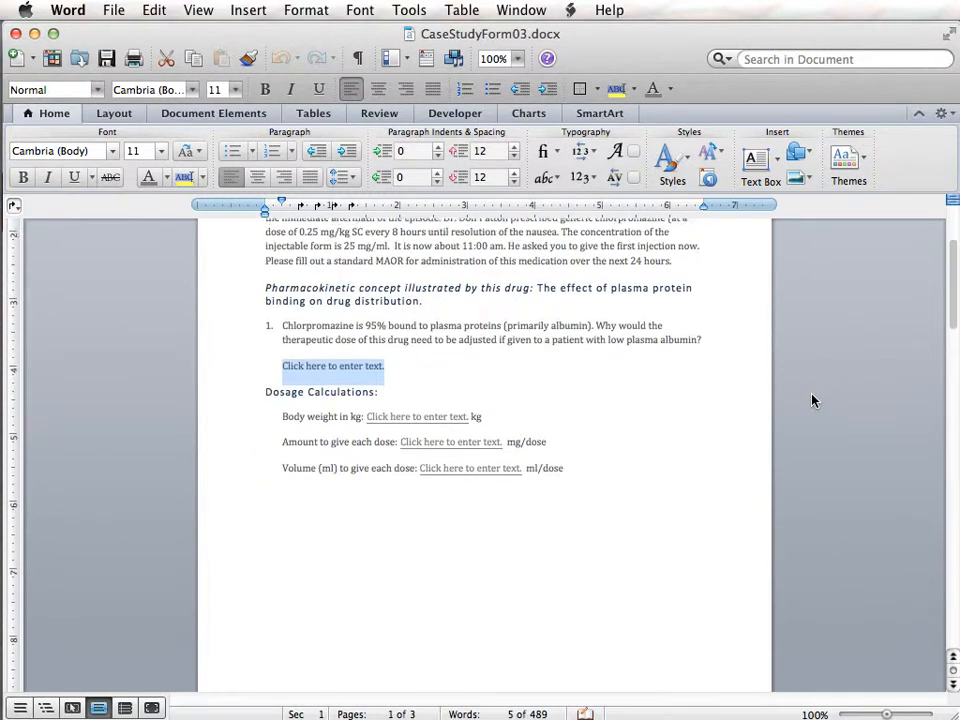
scroll(up, 3)
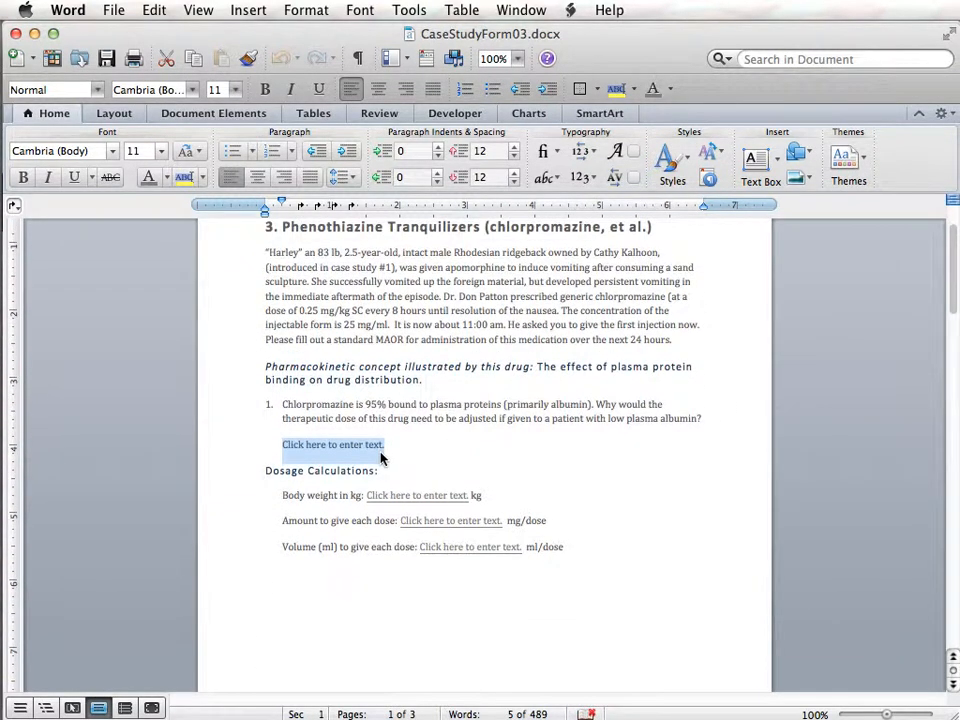
mouse_move(351, 447)
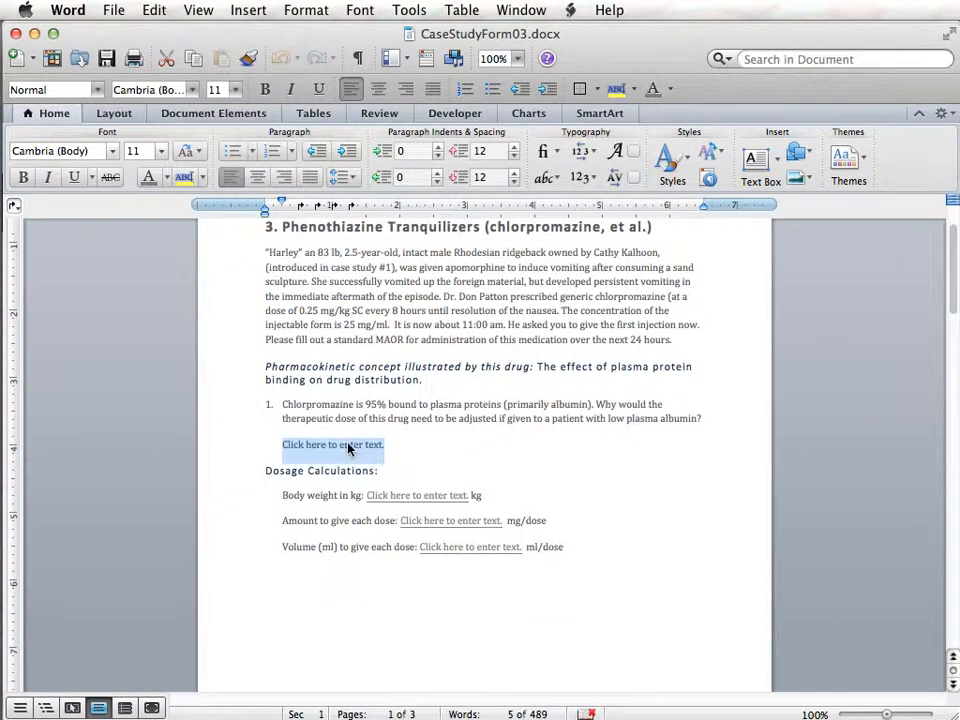
Step: Replace the MAOR table's 'Enter names' placeholder with 'fred', then scroll to page 3
click(417, 495)
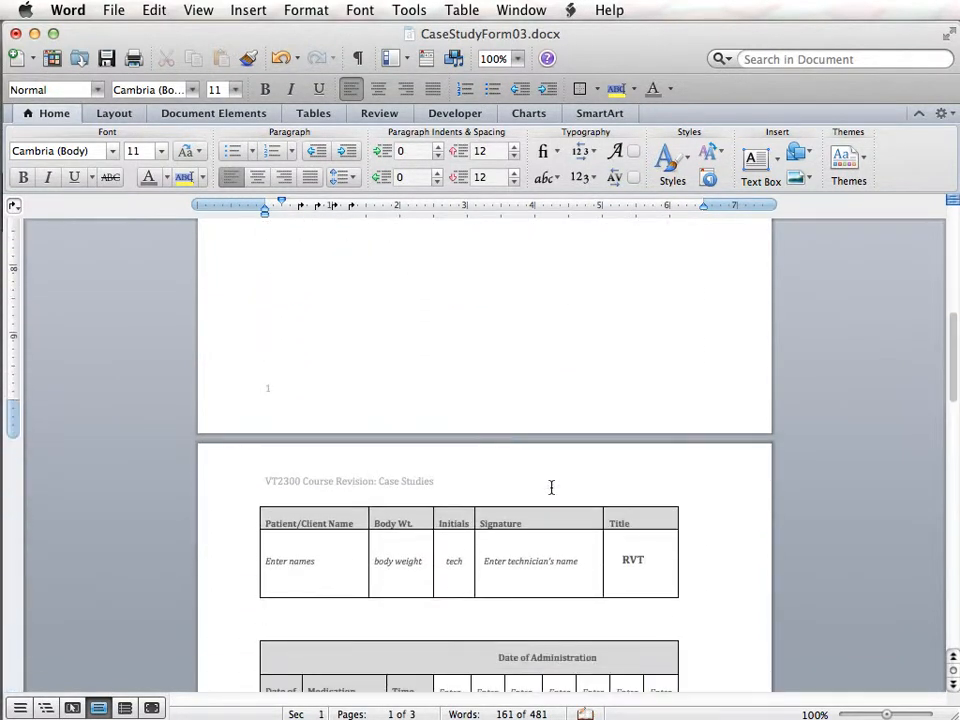
scroll(down, 3)
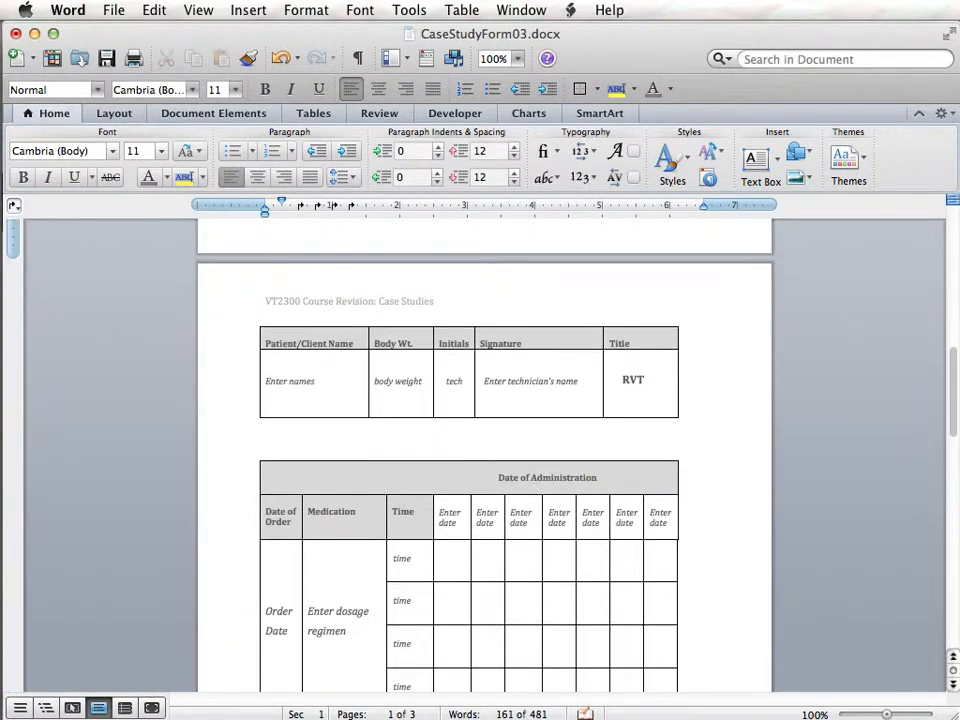
click(284, 381)
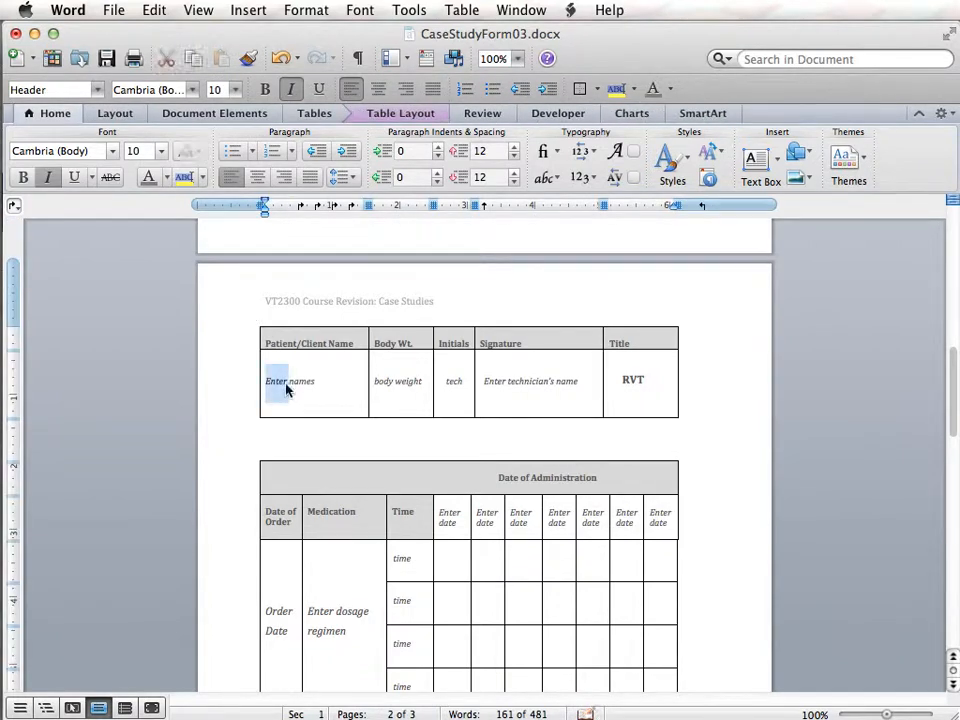
double_click(289, 381)
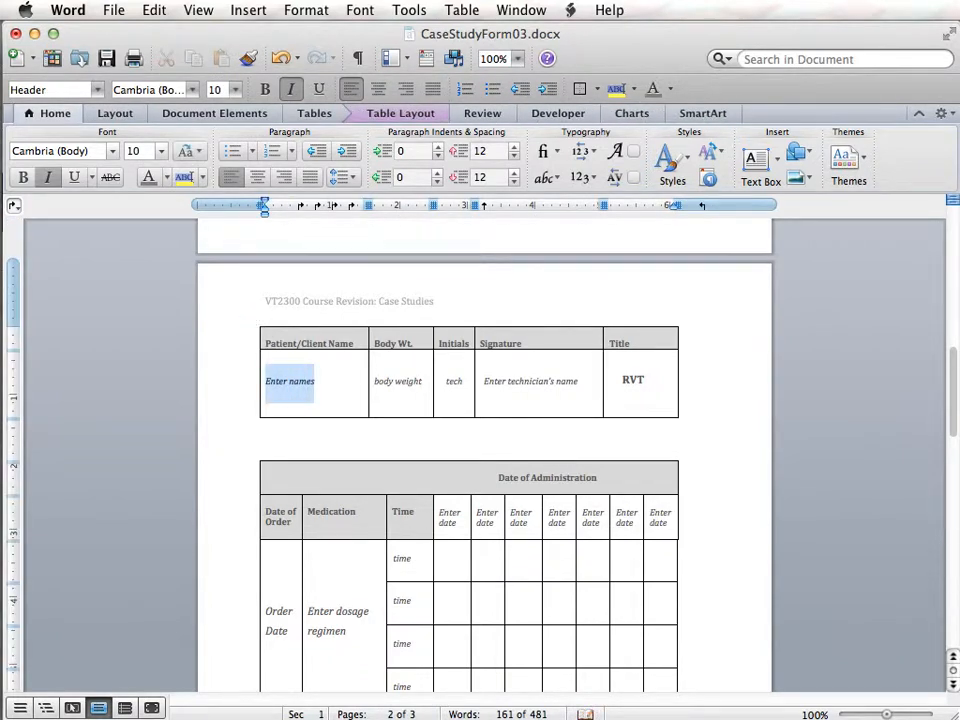
text(fr)
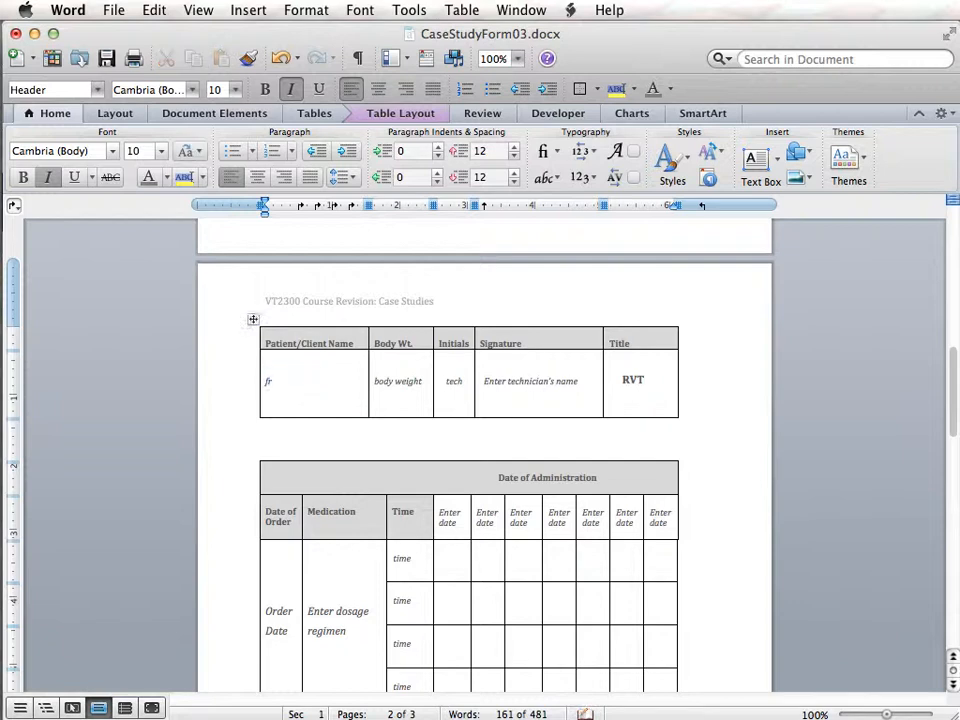
text(ed)
click(401, 383)
text(5 lb)
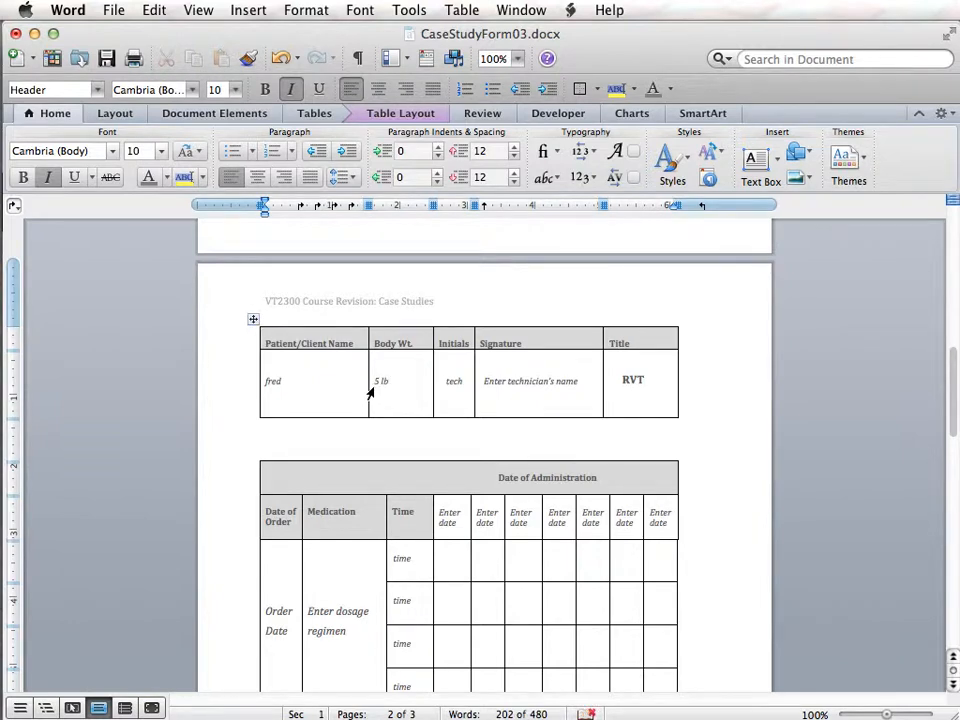
scroll(down, 3)
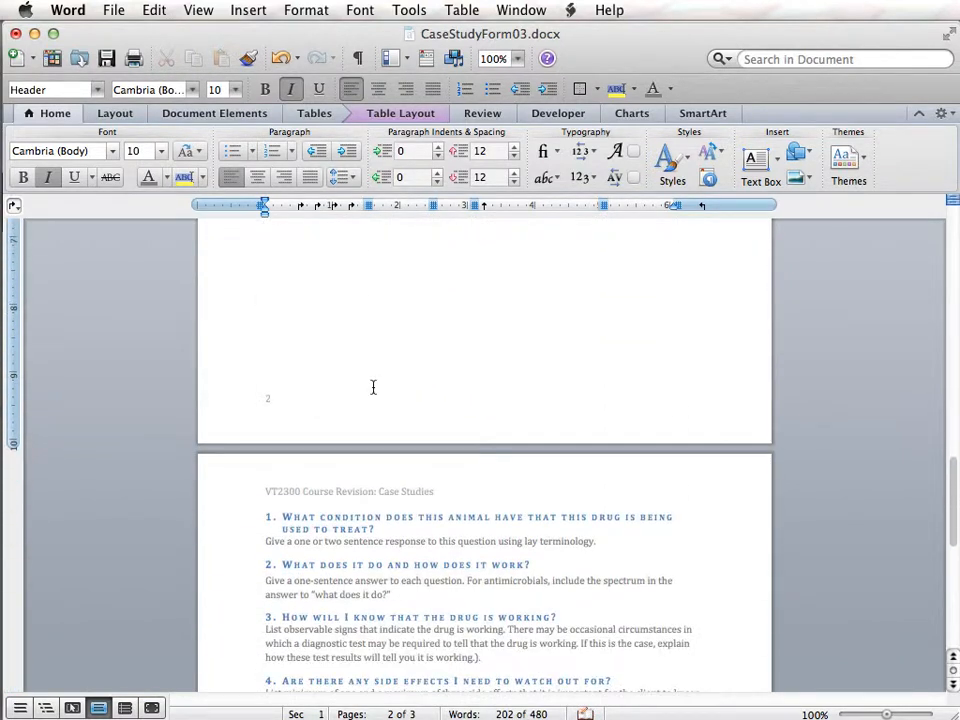
Step: Type the opening of question 1's answer about the animal being treated
scroll(down, 3)
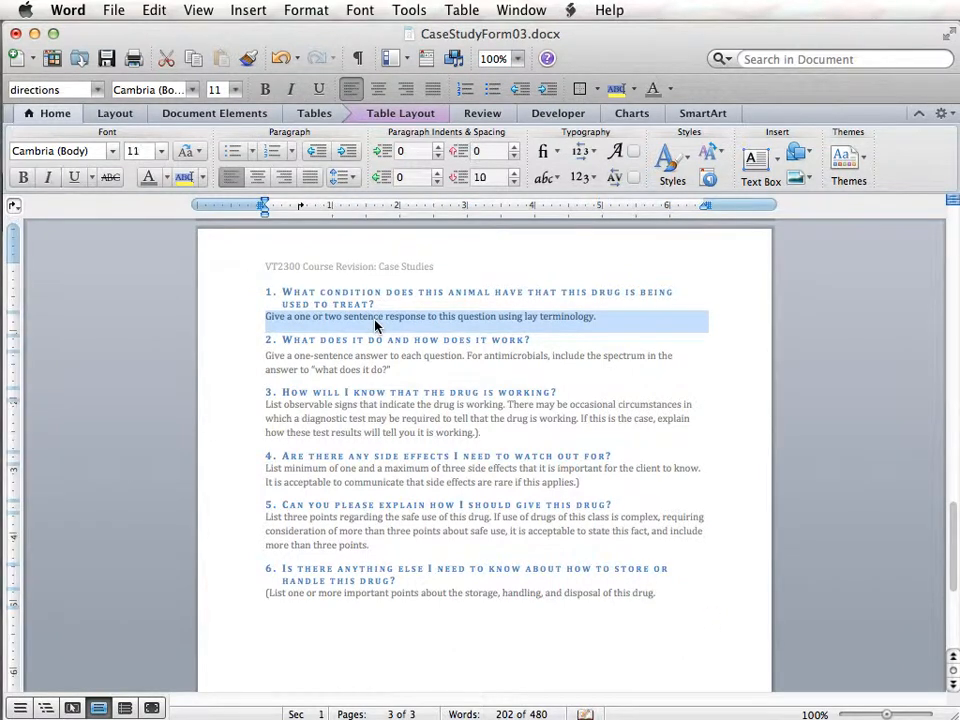
text(thi)
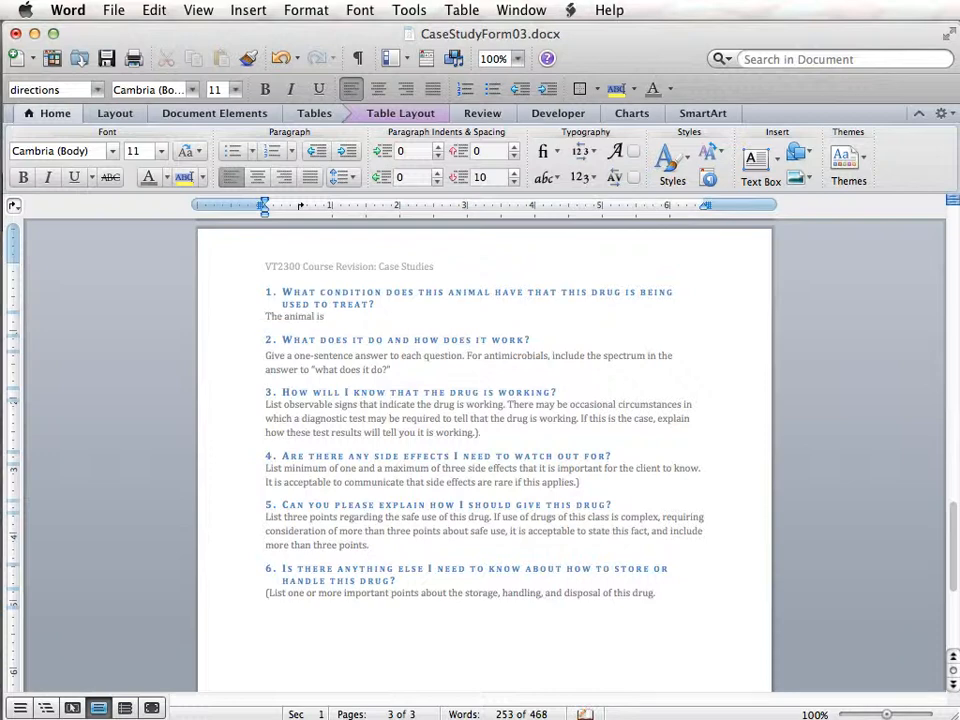
text(being trea)
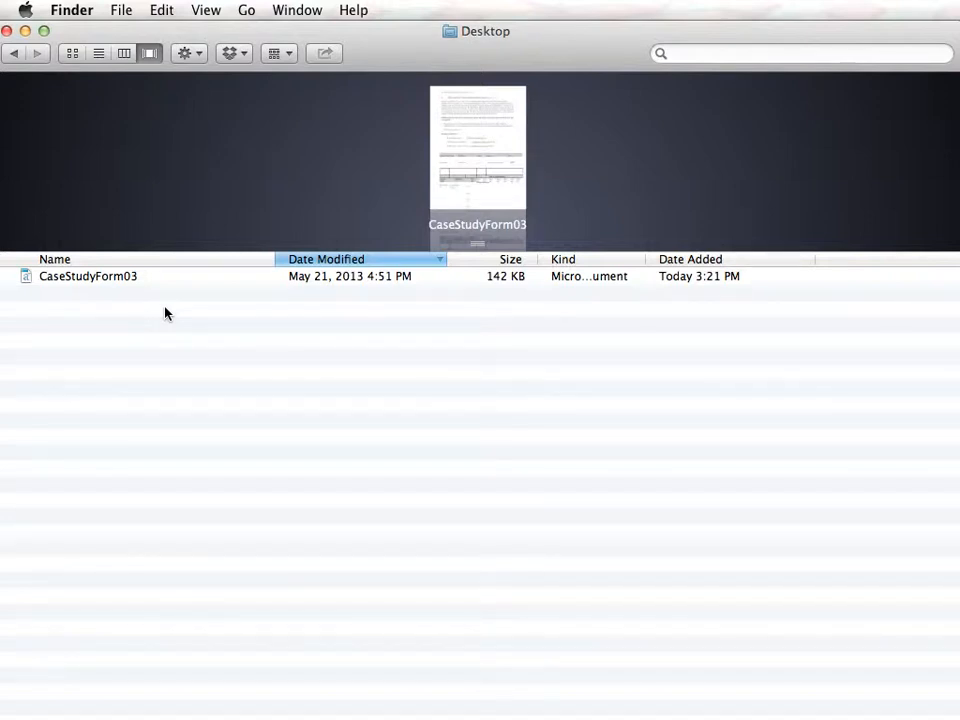
Step: Change the Desktop file's name from CaseStudyForm03 to FinalCaseStudyForm03 in Finder
click(88, 276)
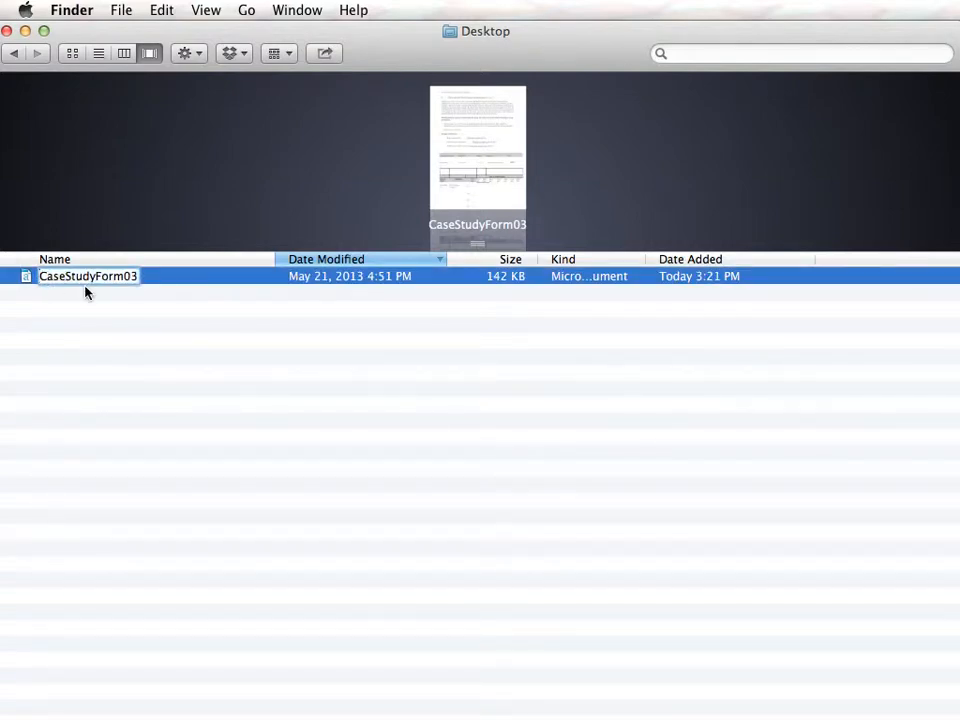
text(Fo)
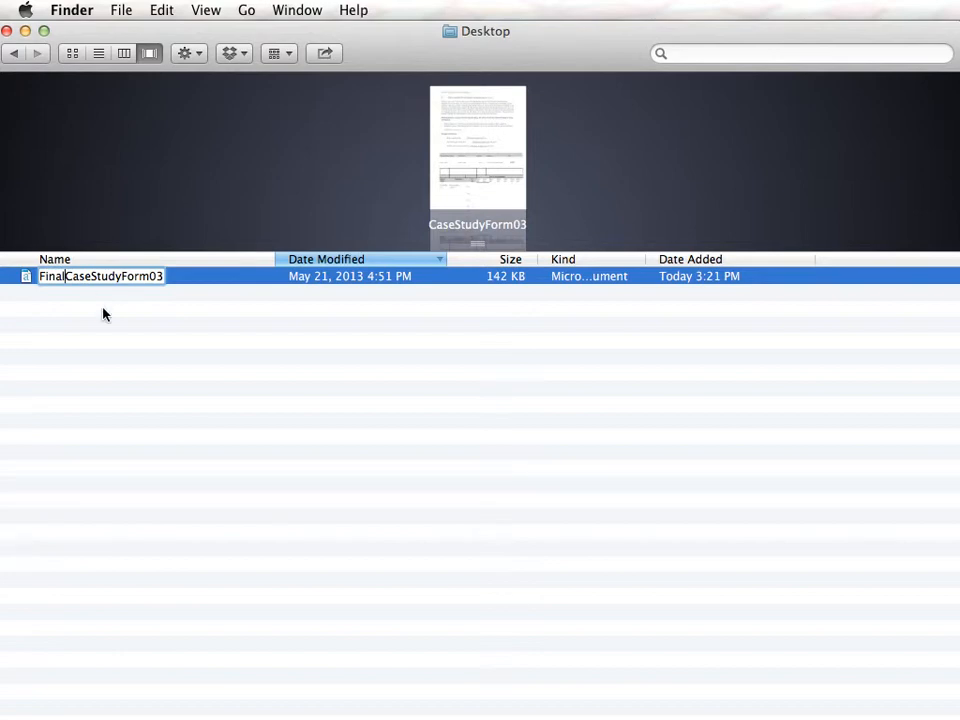
key(Return)
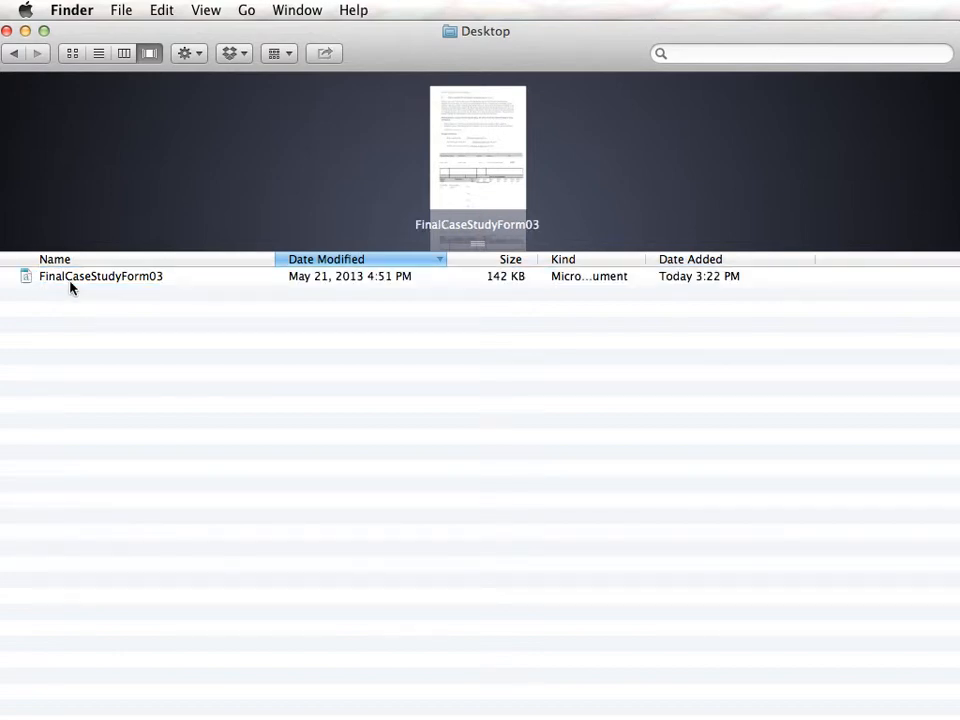